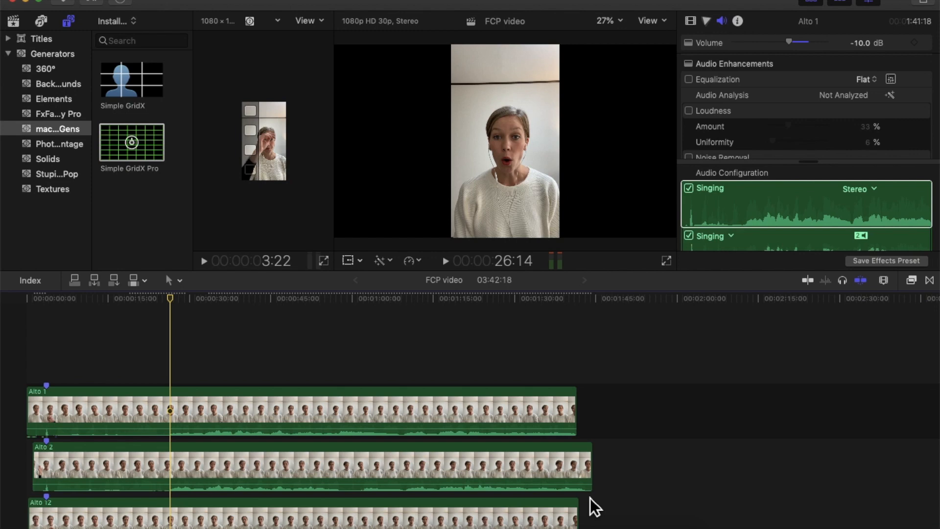
Step: Scroll the timeline, select the accompaniment audio clip and open its shortcut menu
{"action": "scroll", "scroll_direction": "up", "scroll_amount": 3}
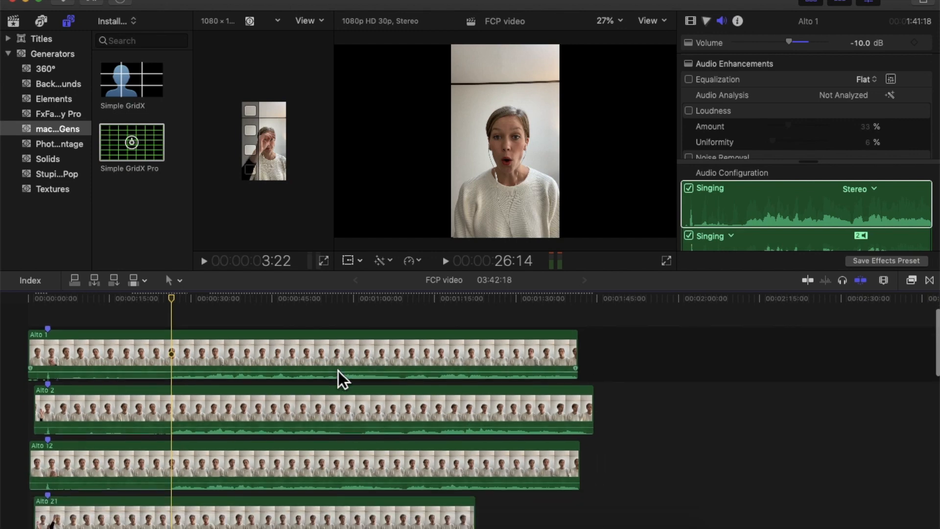
{"action": "scroll", "scroll_direction": "down", "scroll_amount": 3}
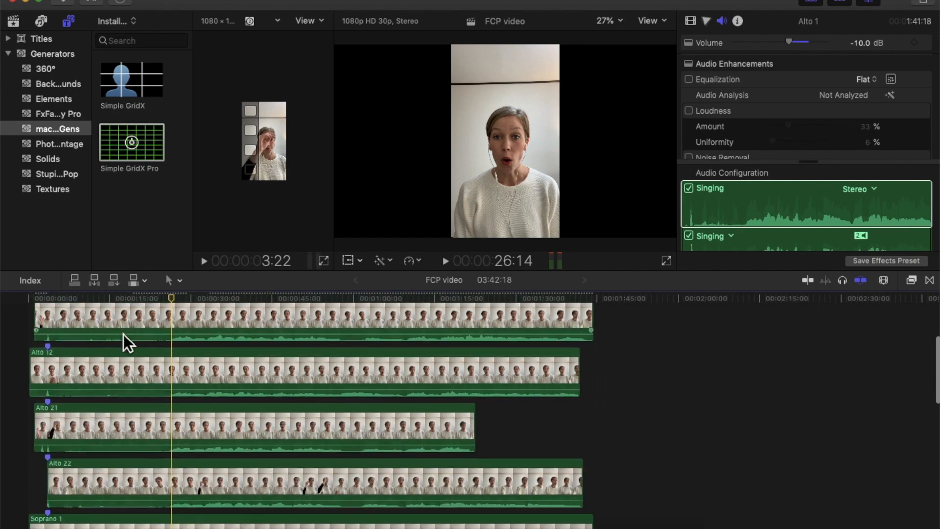
{"action": "scroll", "scroll_direction": "down", "scroll_amount": 3}
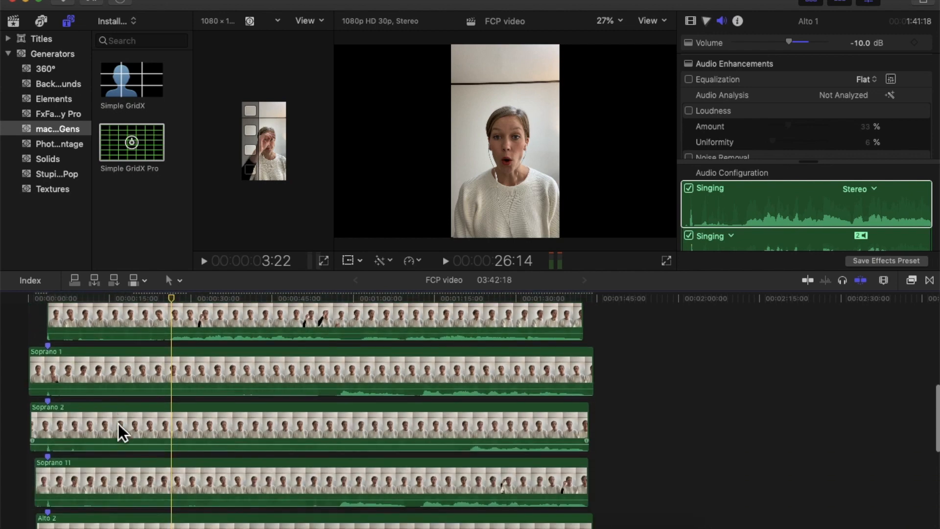
{"action": "scroll", "scroll_direction": "down", "scroll_amount": 3}
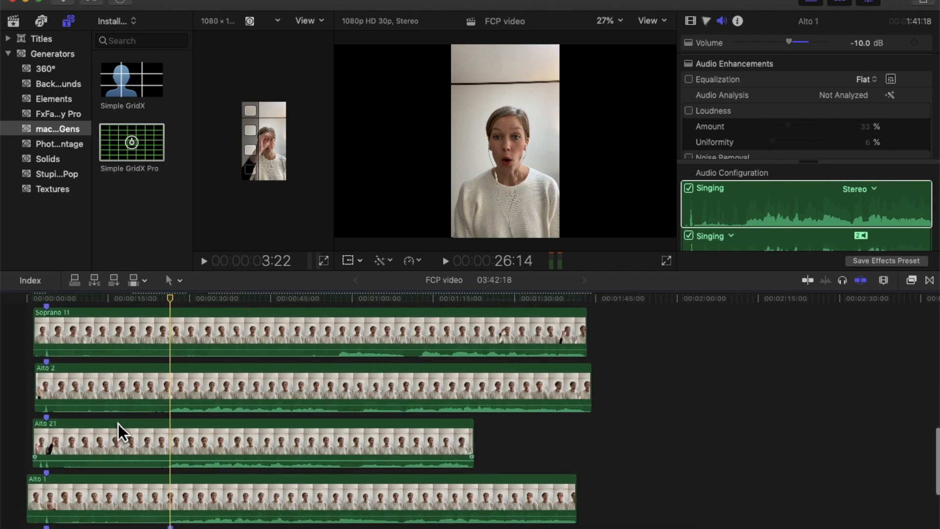
{"action": "scroll", "scroll_direction": "down", "scroll_amount": 3}
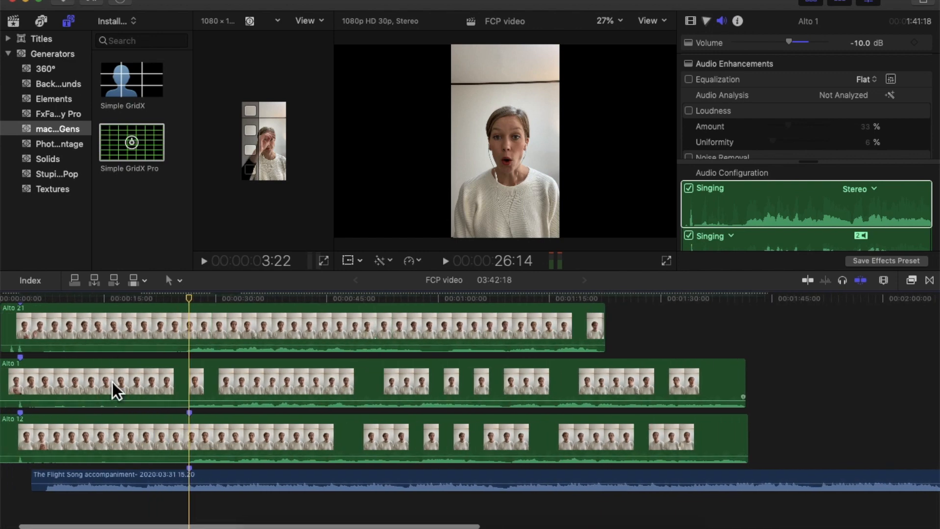
{"action": "mouse_move", "coordinate": [141, 447]}
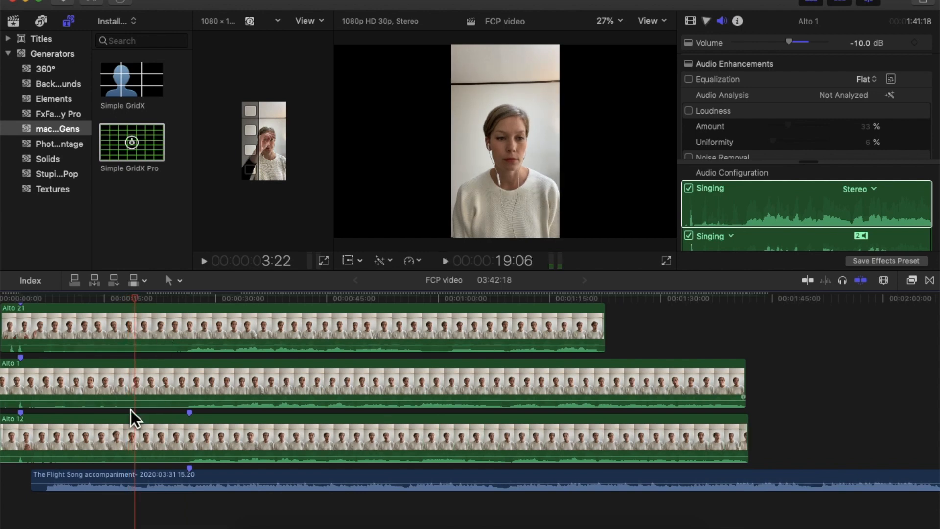
{"action": "left_click", "coordinate": [120, 480]}
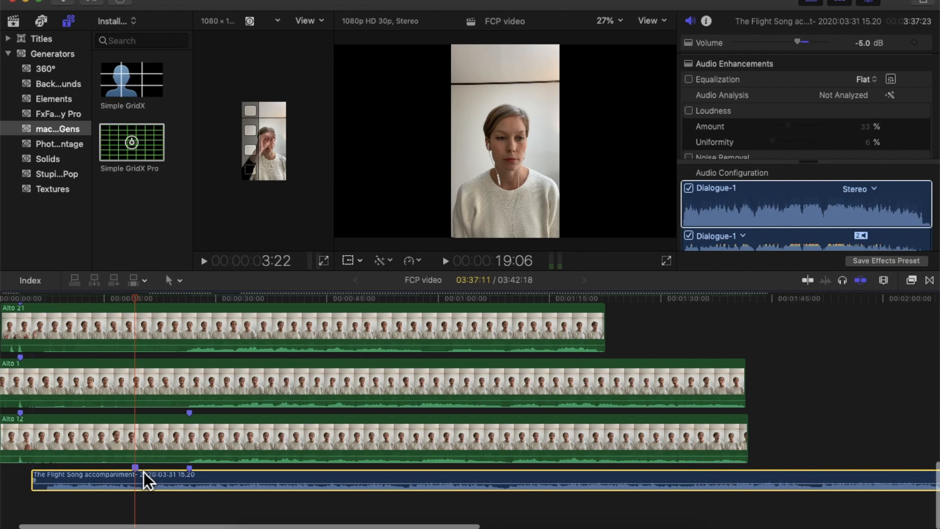
{"action": "right_click", "coordinate": [134, 466]}
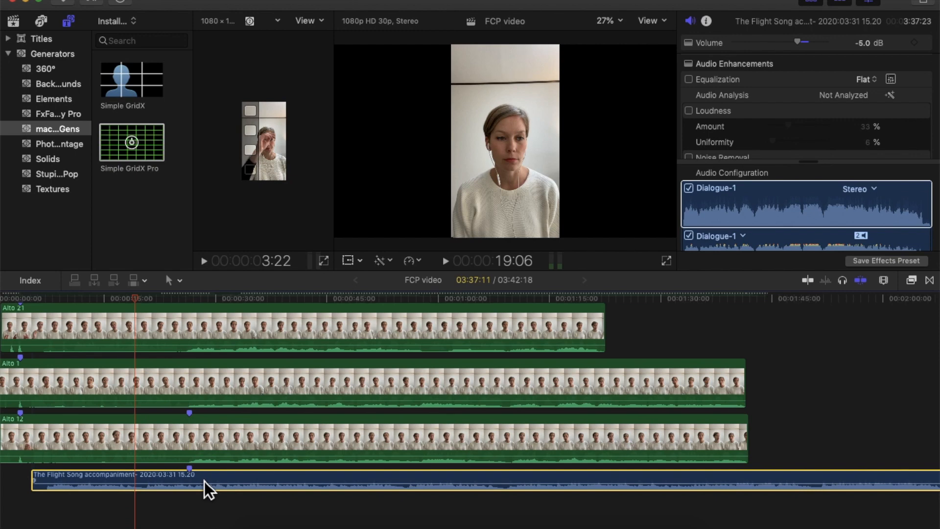
{"action": "mouse_move", "coordinate": [256, 454]}
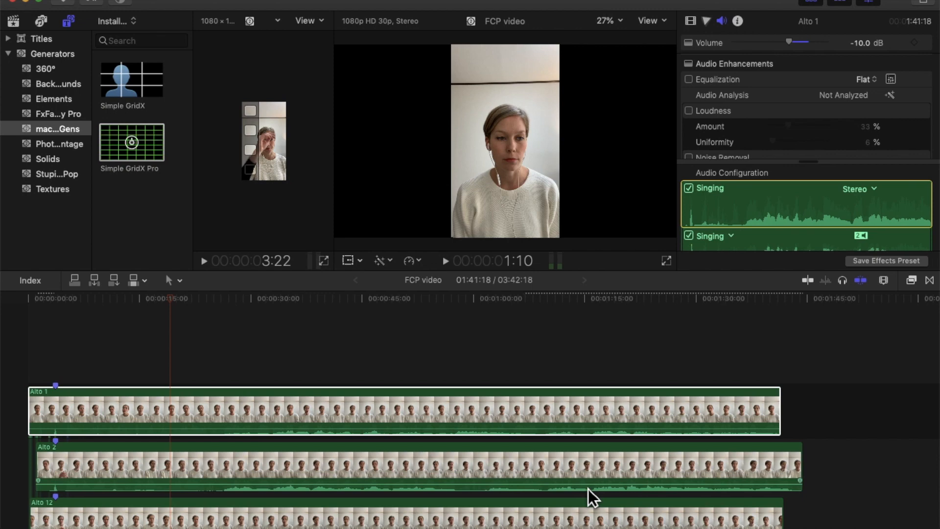
{"action": "mouse_move", "coordinate": [225, 260]}
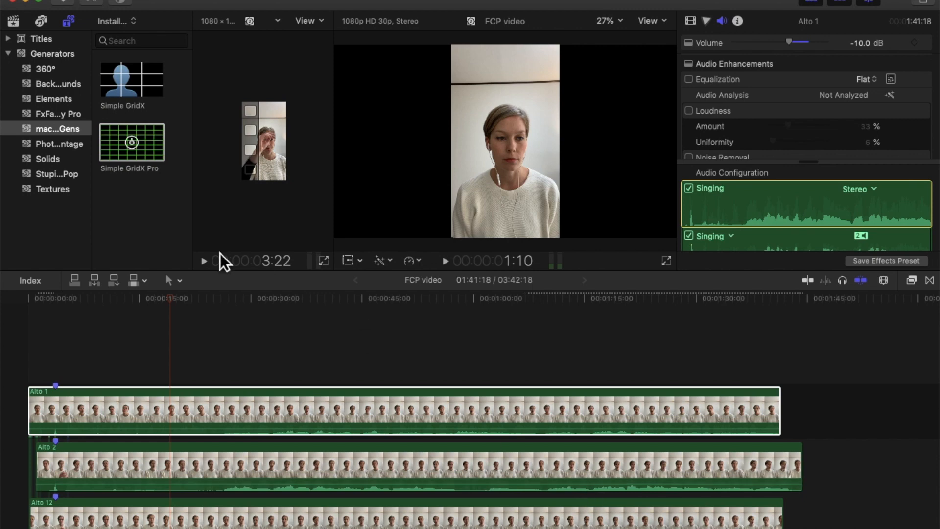
{"action": "mouse_move", "coordinate": [67, 147]}
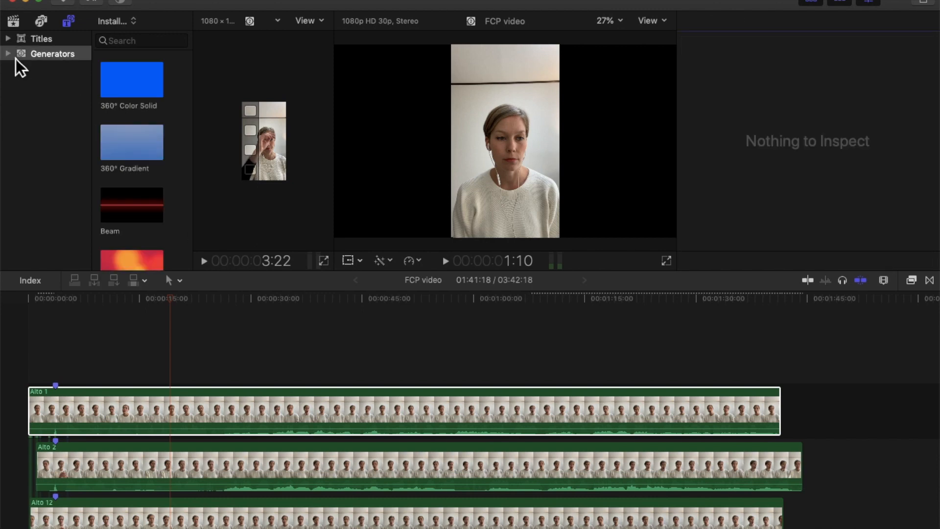
{"action": "mouse_move", "coordinate": [21, 25]}
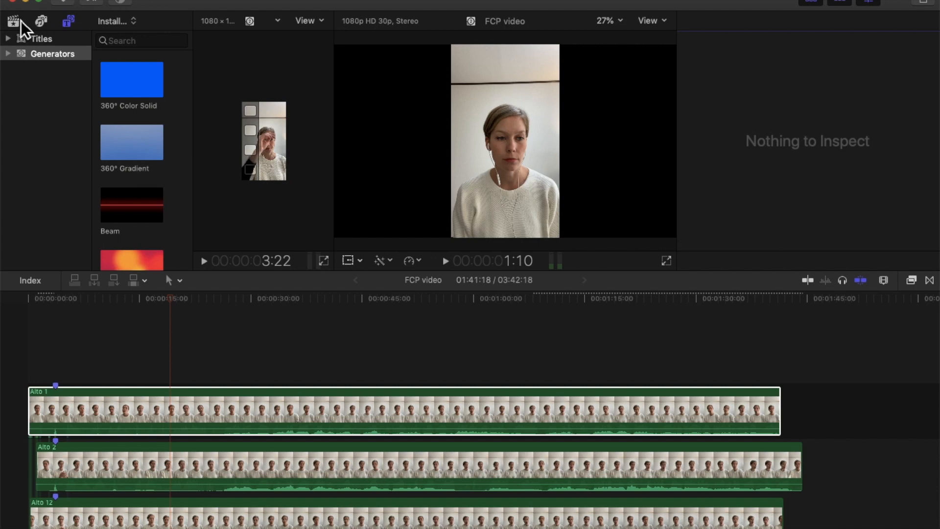
Step: Expand the generator categories and show the one holding the grid generators
{"action": "left_click", "coordinate": [13, 21]}
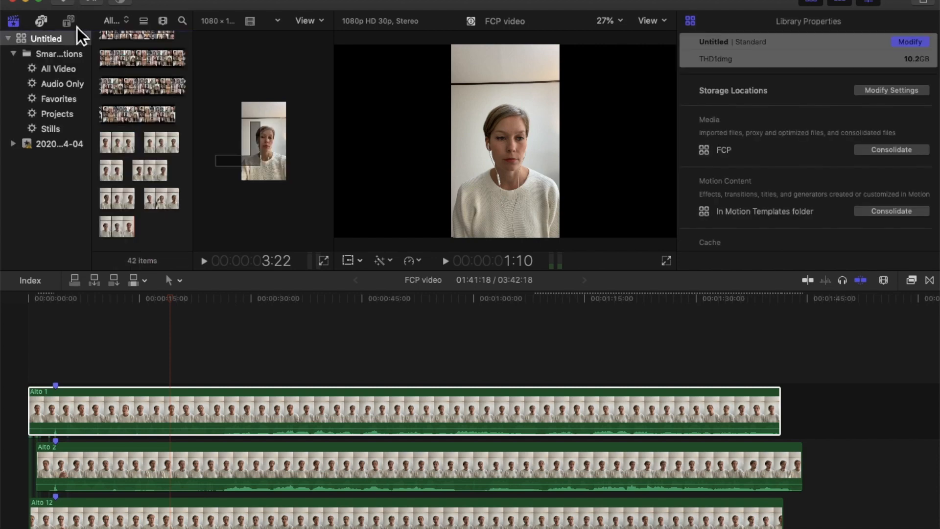
{"action": "left_click", "coordinate": [67, 21]}
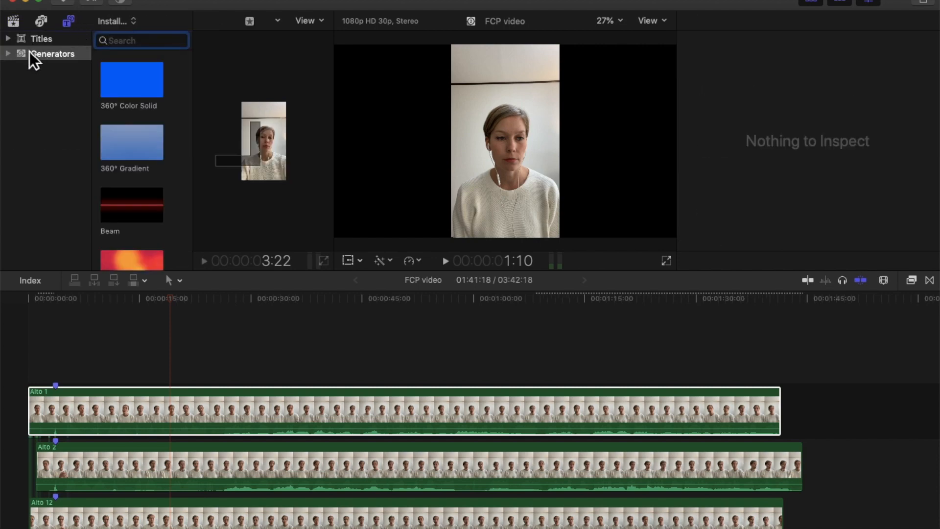
{"action": "left_click", "coordinate": [9, 54]}
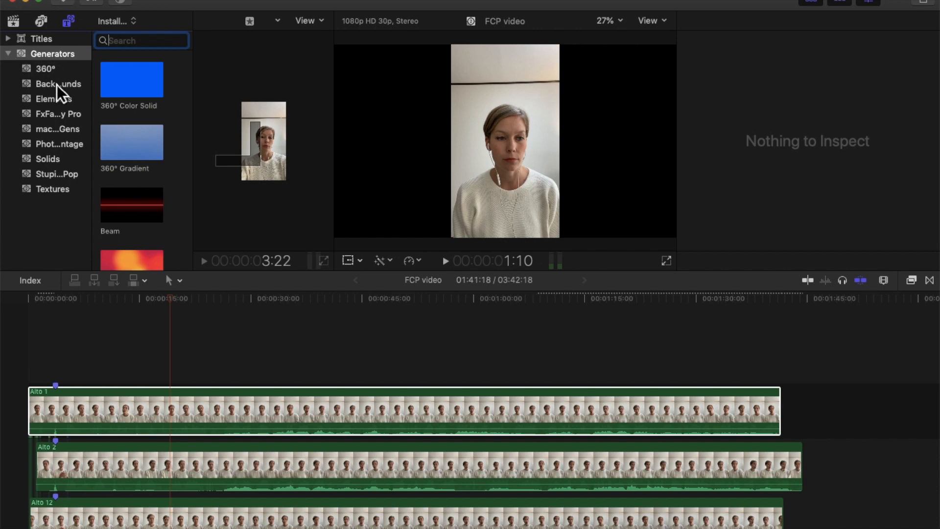
{"action": "left_click", "coordinate": [59, 143]}
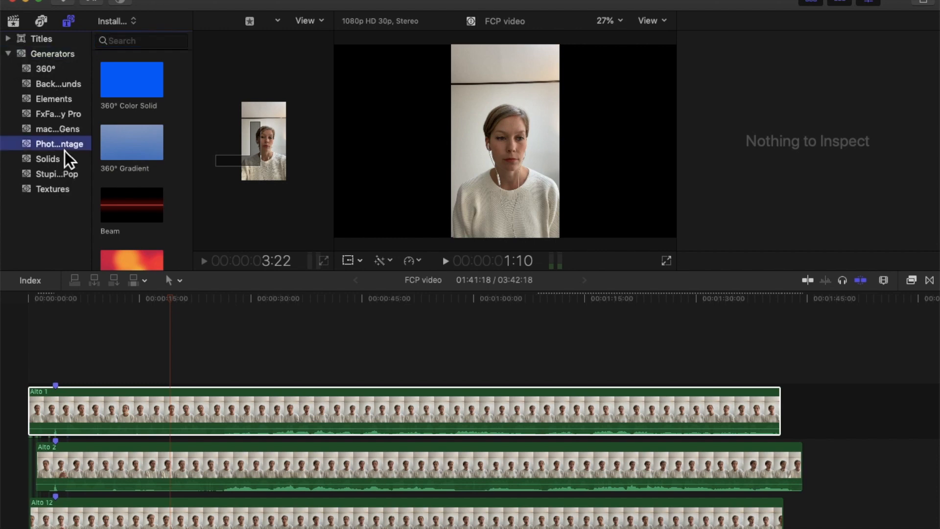
{"action": "left_click", "coordinate": [55, 129]}
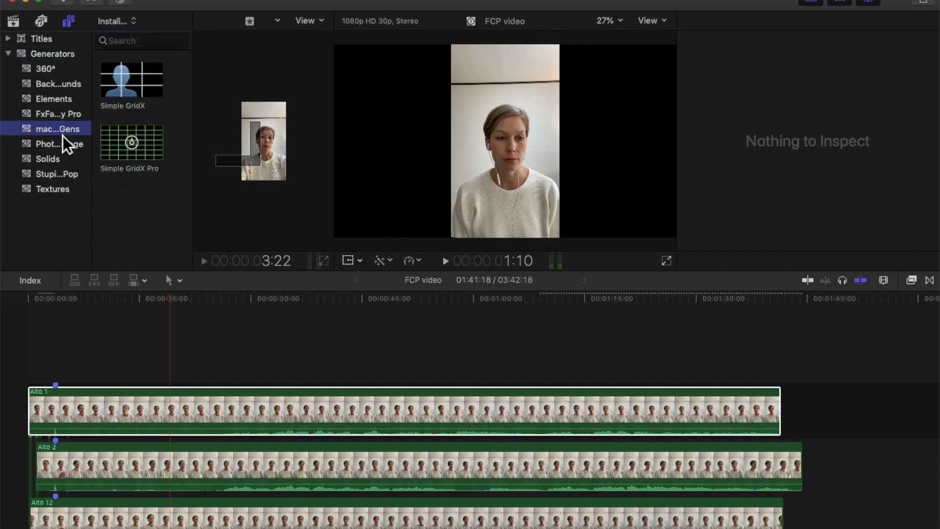
{"action": "mouse_move", "coordinate": [143, 147]}
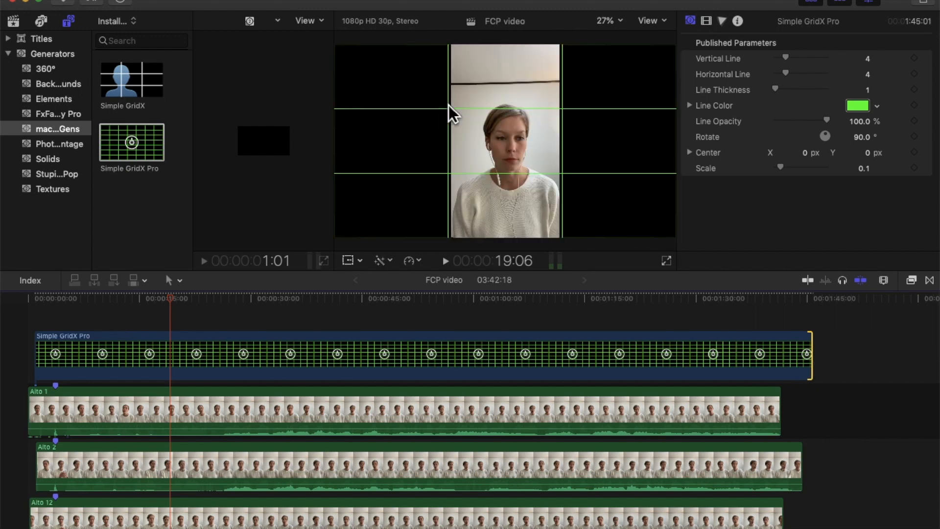
{"action": "mouse_move", "coordinate": [657, 126]}
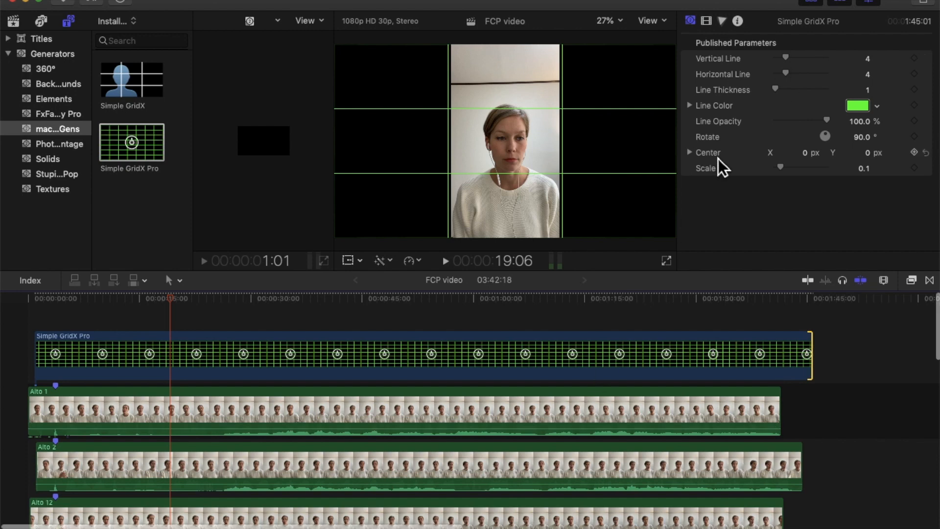
{"action": "mouse_move", "coordinate": [611, 130]}
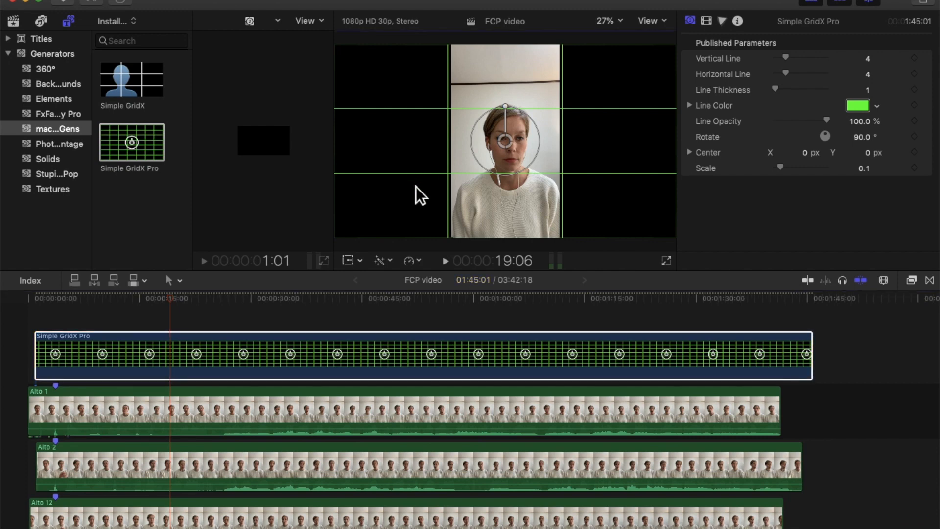
Step: Bring up the grid's on-screen transform handles and select the Simple GridX Pro clip
{"action": "left_click", "coordinate": [349, 260]}
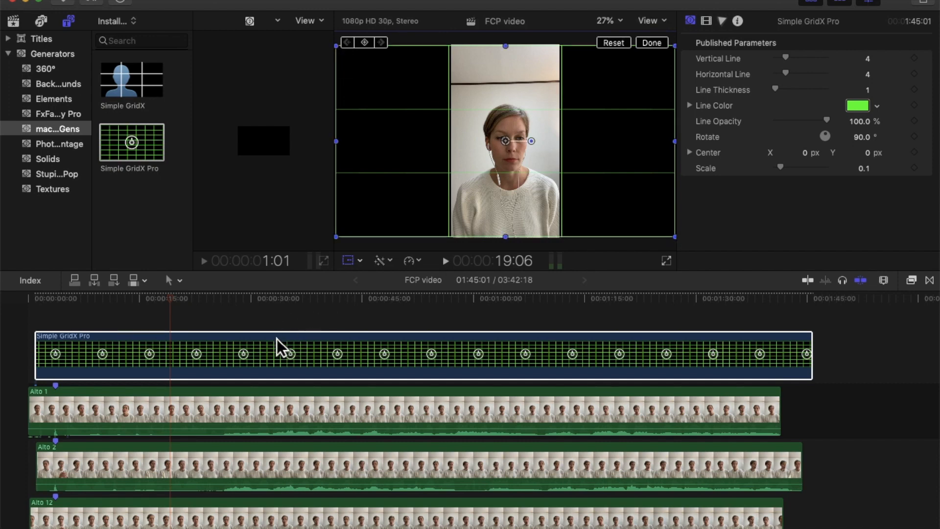
{"action": "left_click", "coordinate": [651, 43]}
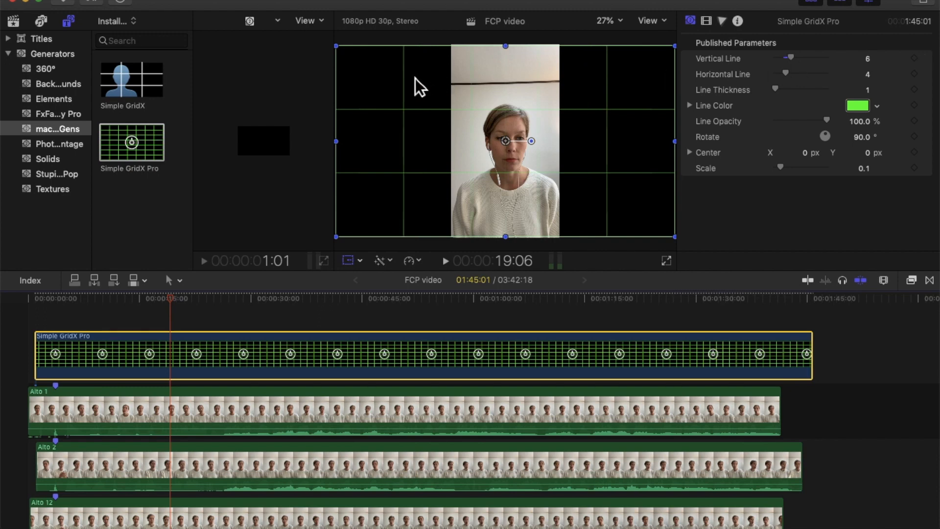
{"action": "mouse_move", "coordinate": [804, 63]}
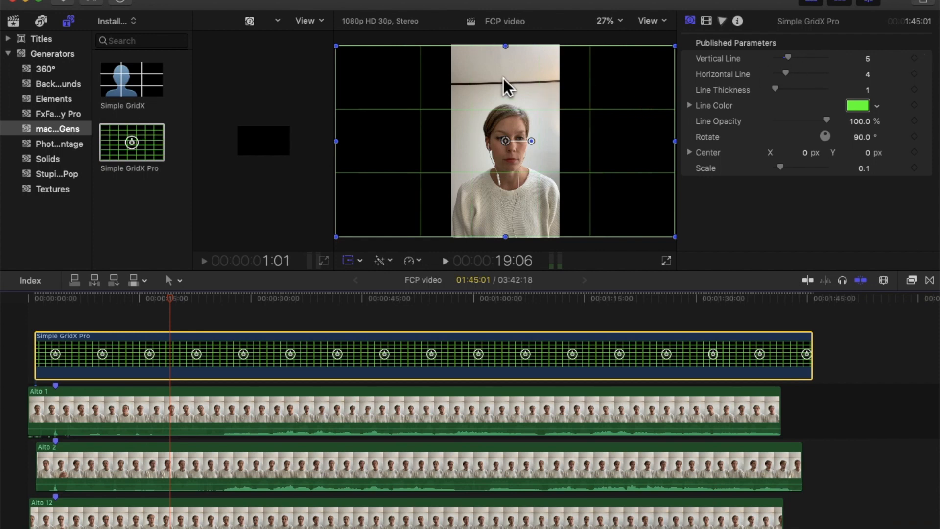
{"action": "mouse_move", "coordinate": [449, 179]}
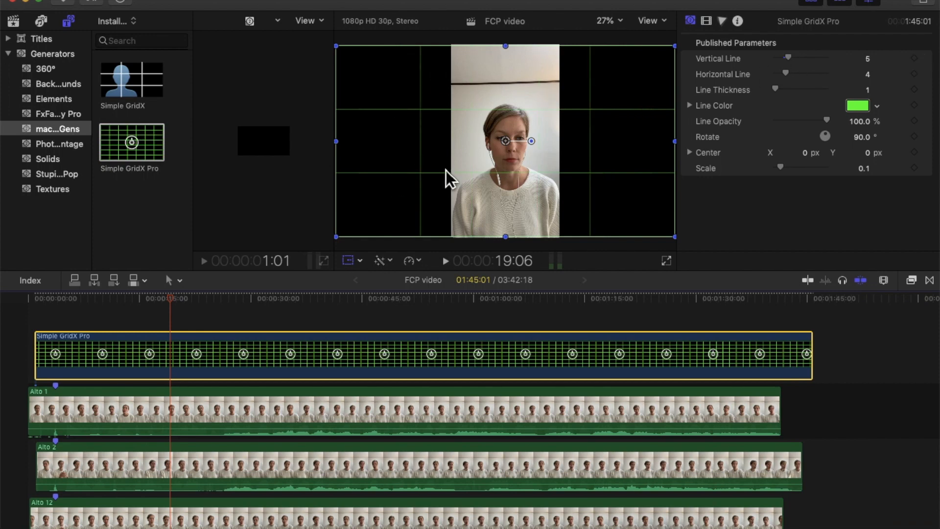
{"action": "mouse_move", "coordinate": [534, 198]}
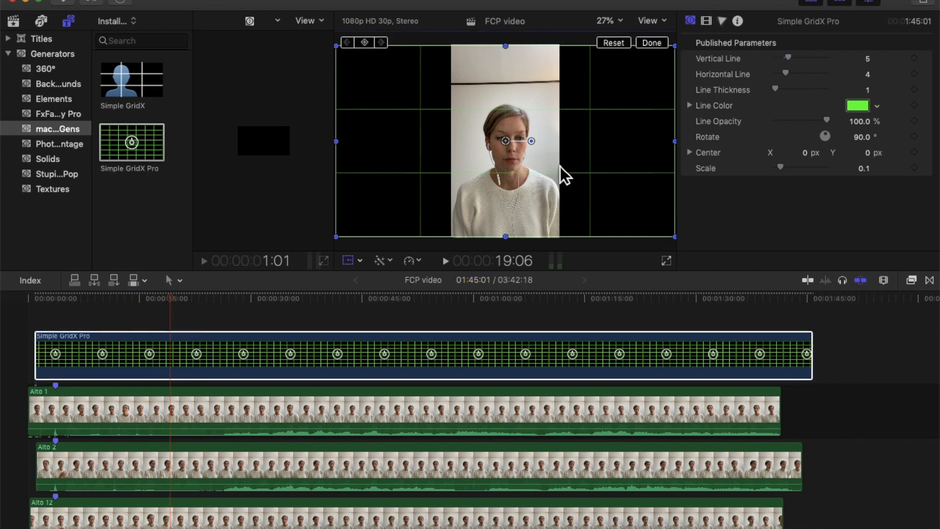
{"action": "mouse_move", "coordinate": [638, 138]}
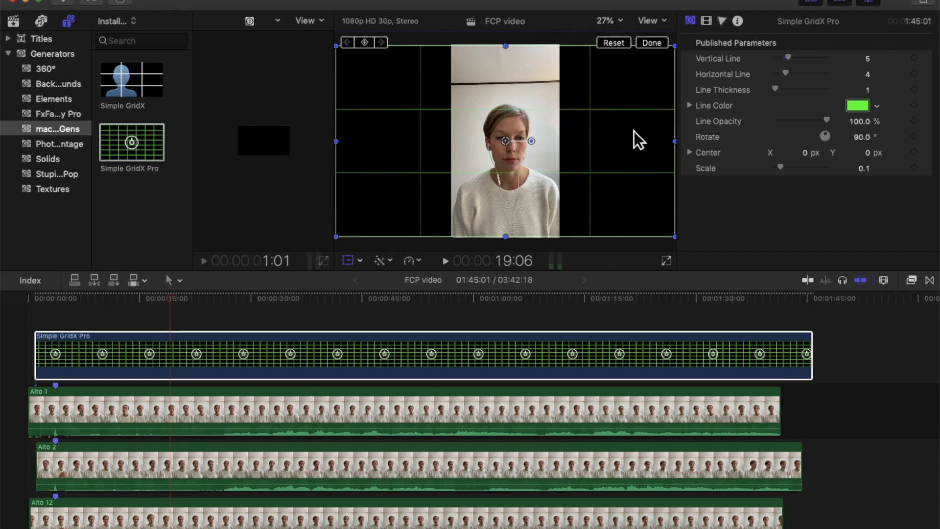
{"action": "mouse_move", "coordinate": [628, 128]}
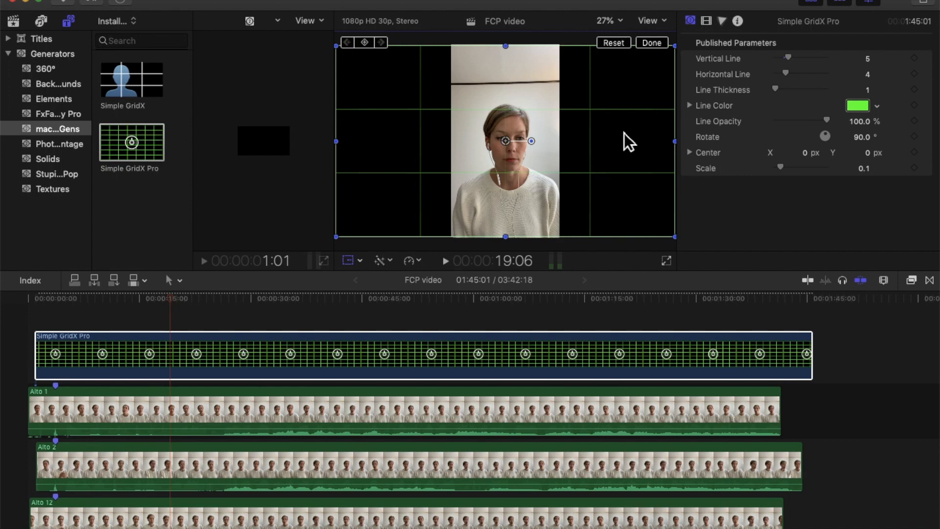
{"action": "mouse_move", "coordinate": [539, 377]}
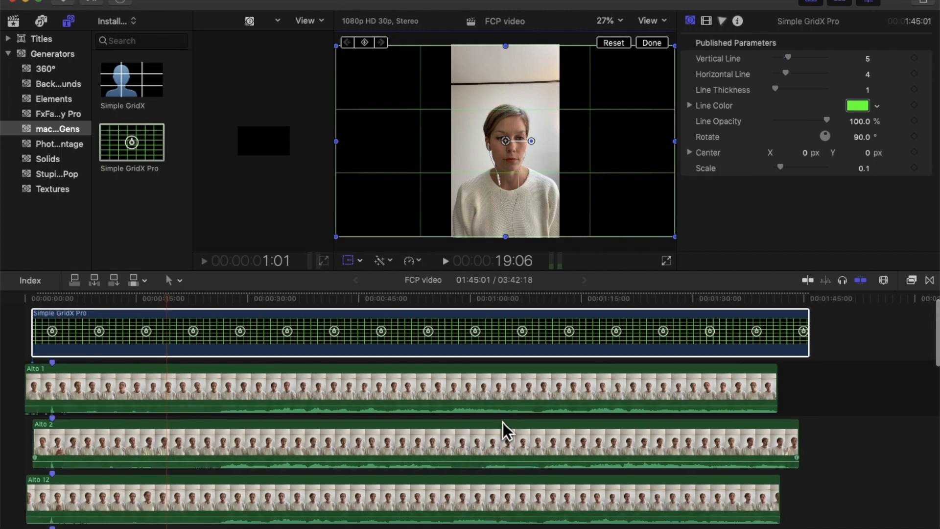
Step: Scroll up in the Inspector while thickening the grid lines
{"action": "scroll", "scroll_direction": "up", "scroll_amount": 3}
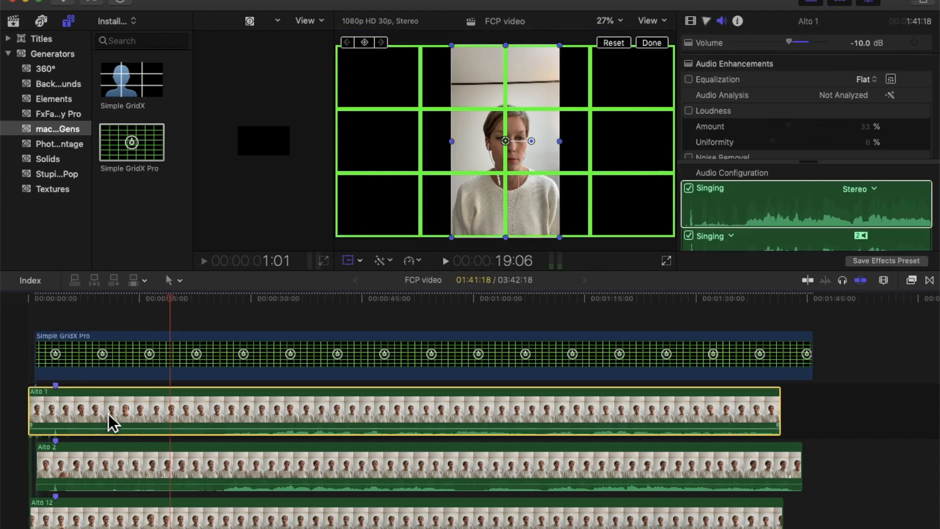
{"action": "mouse_move", "coordinate": [425, 229]}
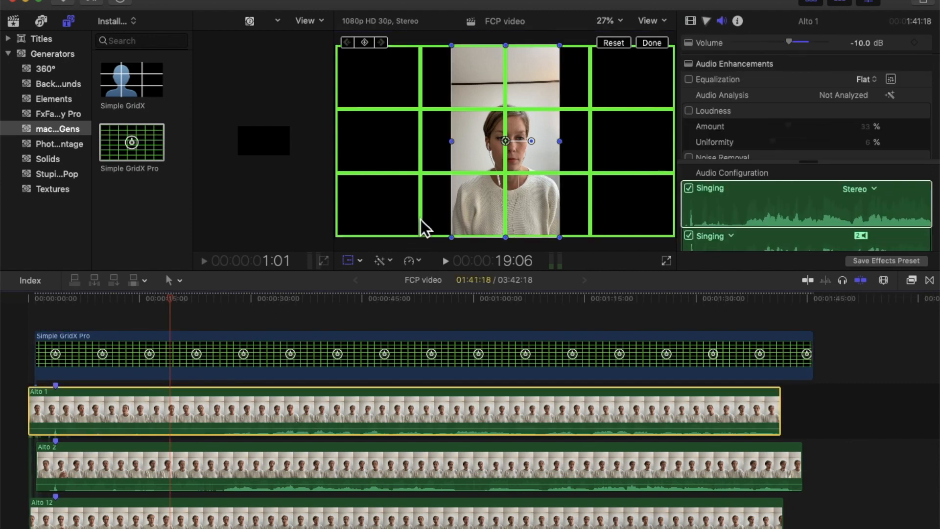
{"action": "mouse_move", "coordinate": [390, 219]}
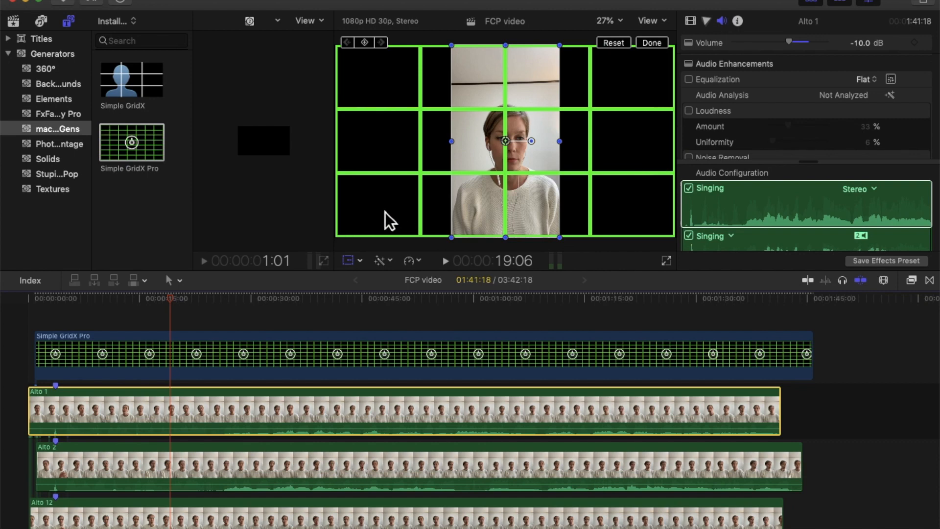
Step: Crop Alto 1 in Trim mode, trimming its top edge to fit the middle-left cell
{"action": "left_click", "coordinate": [360, 260]}
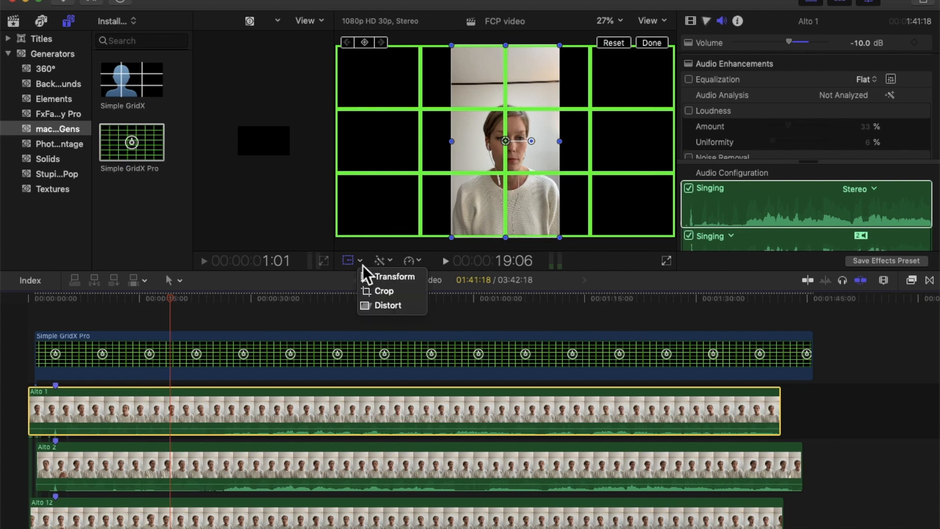
{"action": "left_click", "coordinate": [383, 291]}
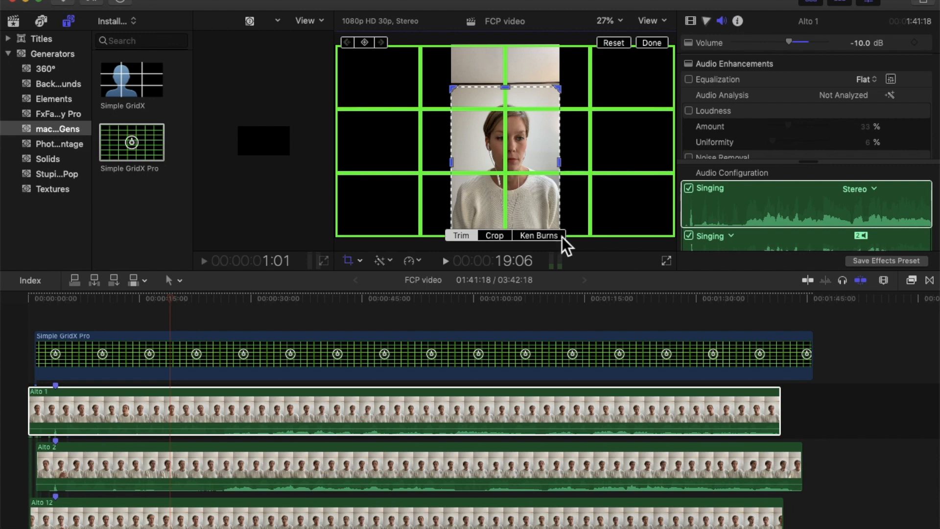
{"action": "mouse_move", "coordinate": [460, 243]}
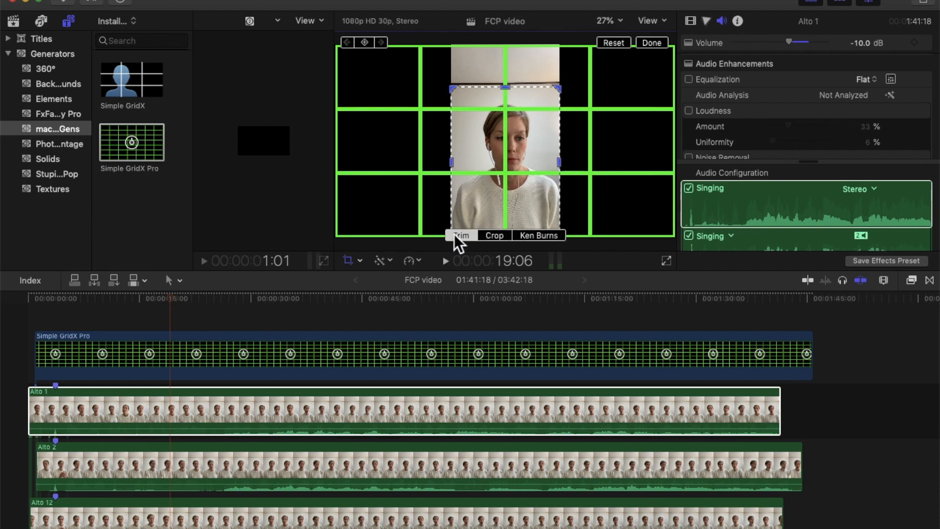
{"action": "mouse_move", "coordinate": [467, 249]}
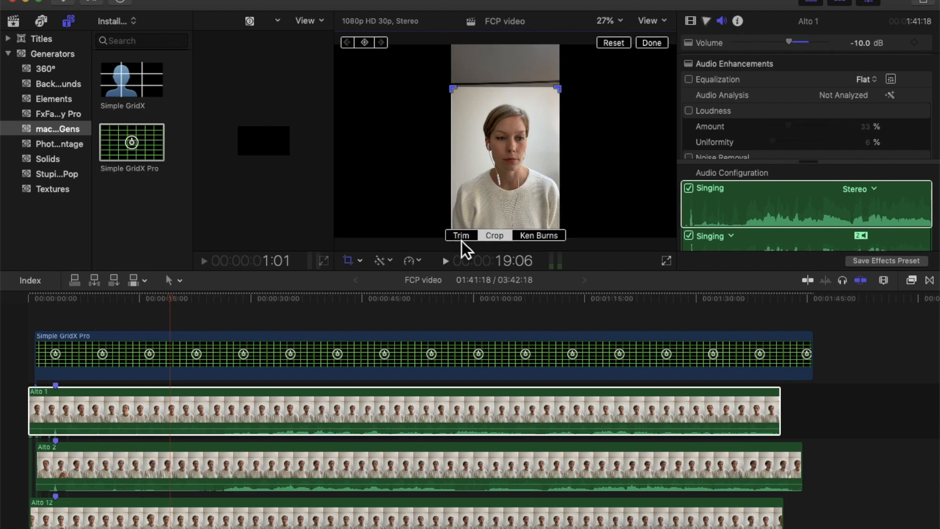
{"action": "left_click", "coordinate": [494, 235]}
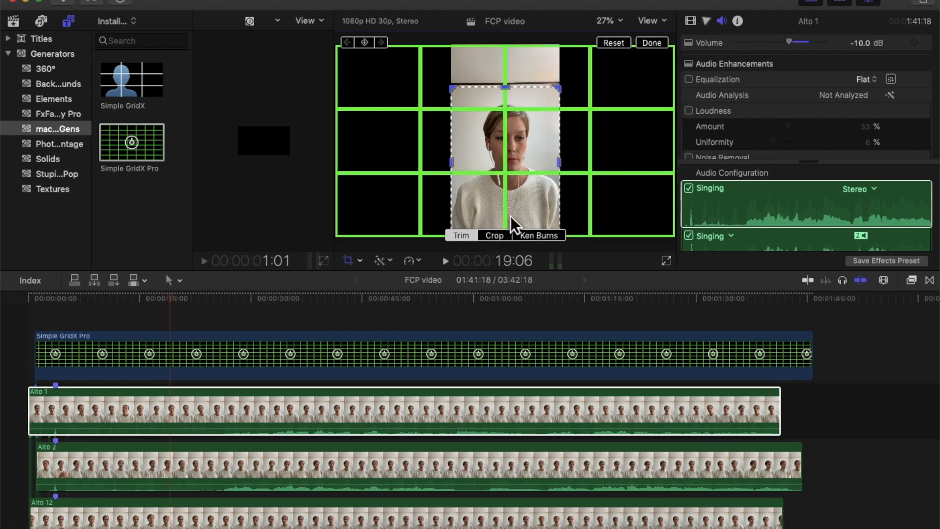
{"action": "mouse_move", "coordinate": [516, 185]}
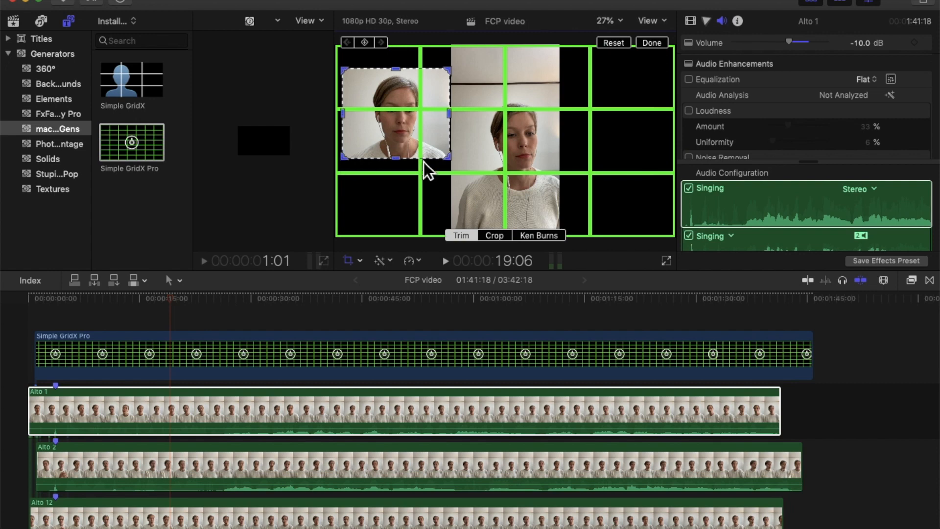
{"action": "mouse_move", "coordinate": [460, 168]}
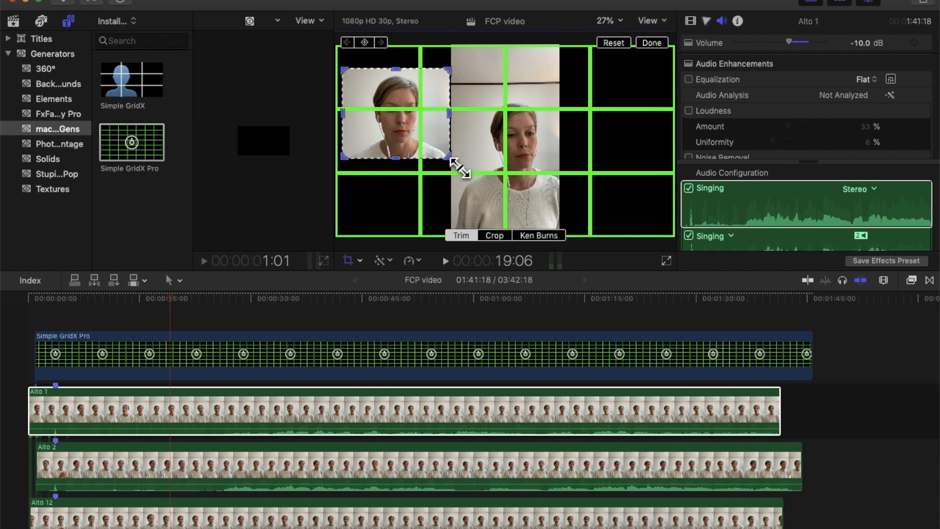
{"action": "mouse_move", "coordinate": [451, 129]}
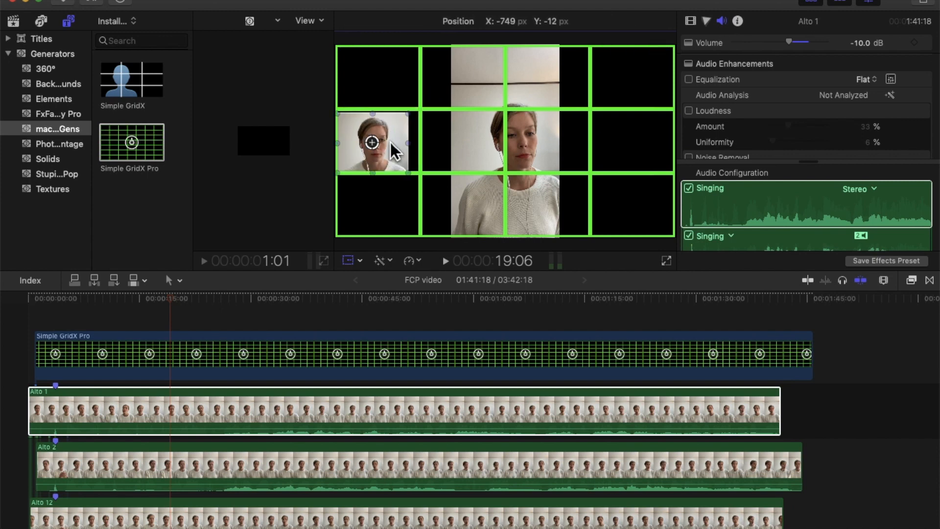
{"action": "left_click", "coordinate": [372, 142]}
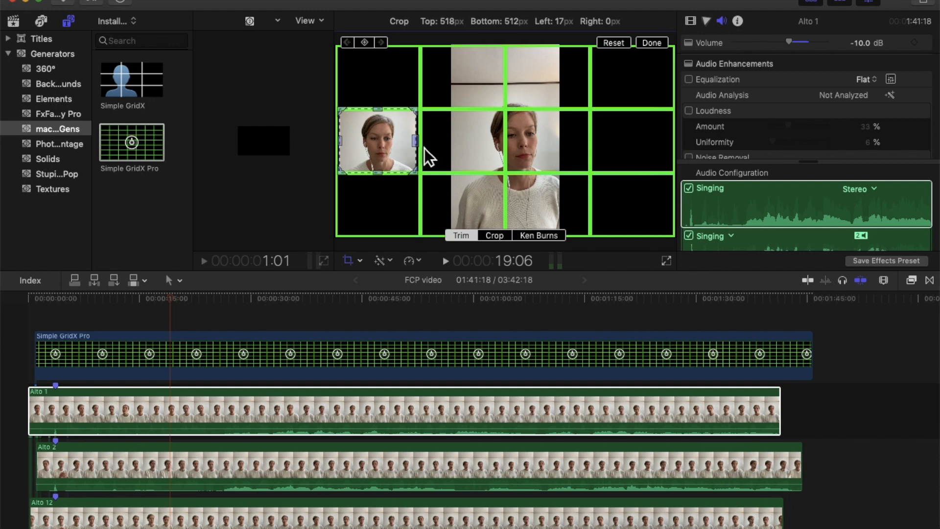
{"action": "left_click", "coordinate": [651, 42]}
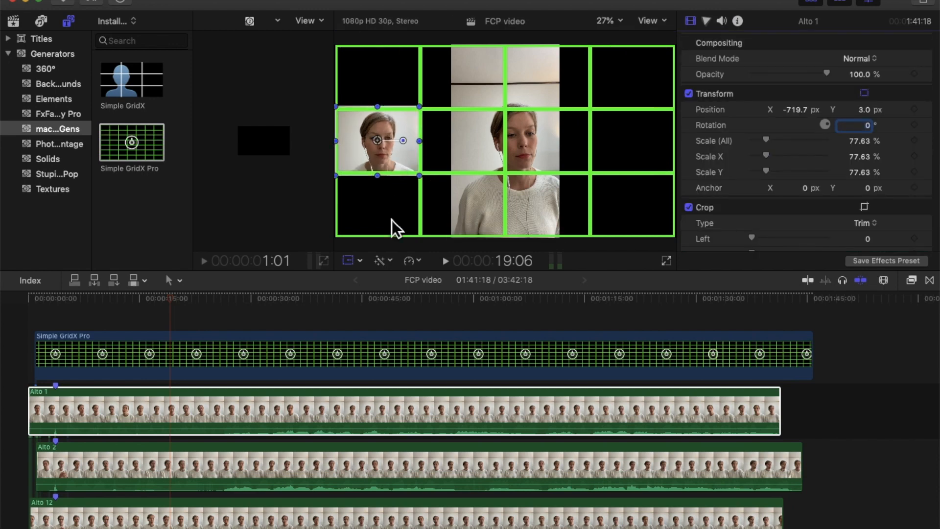
{"action": "mouse_move", "coordinate": [387, 119]}
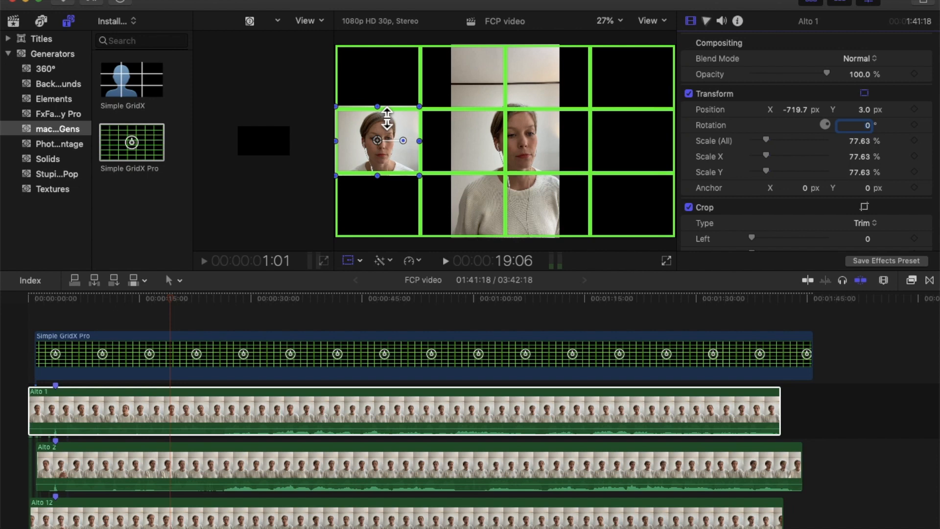
{"action": "left_click", "coordinate": [495, 235]}
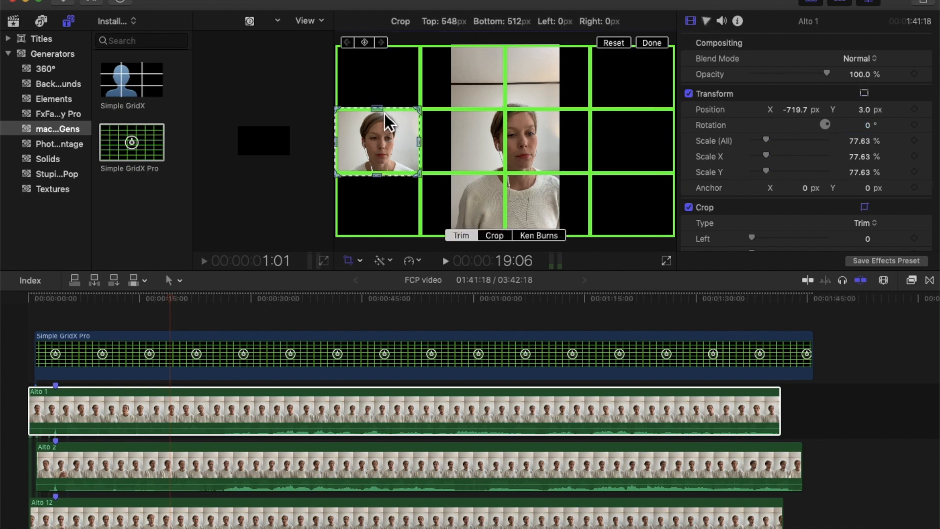
{"action": "left_click_drag", "start_coordinate": [377, 109], "coordinate": [377, 175]}
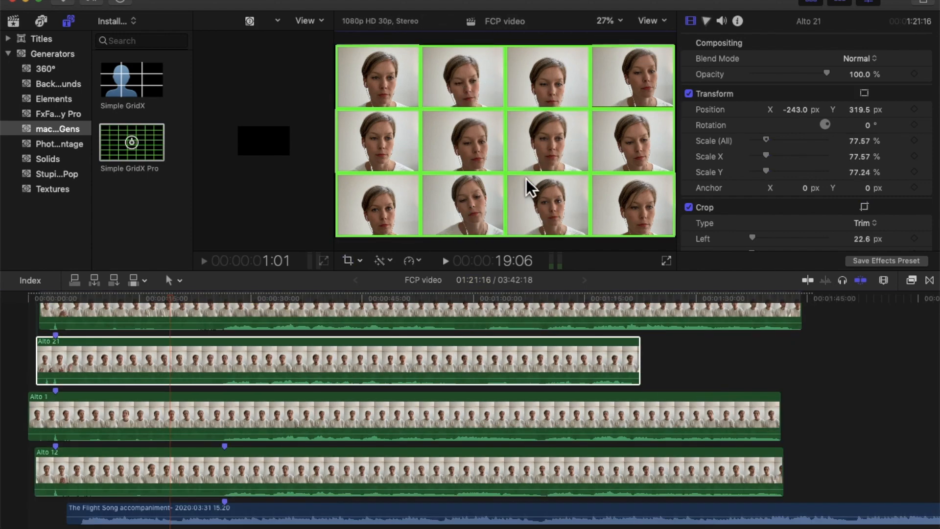
Step: Scroll down while filling the remaining grid cells with singer clips
{"action": "scroll", "scroll_direction": "down", "scroll_amount": 3}
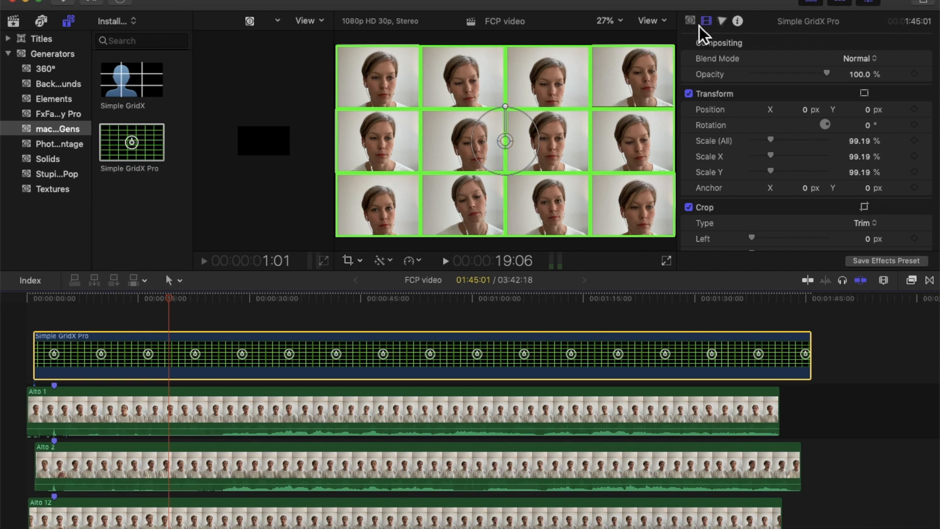
Step: Set the Simple GridX Pro Line Color to Black from the named colours, after briefly trying white
{"action": "left_click", "coordinate": [689, 21]}
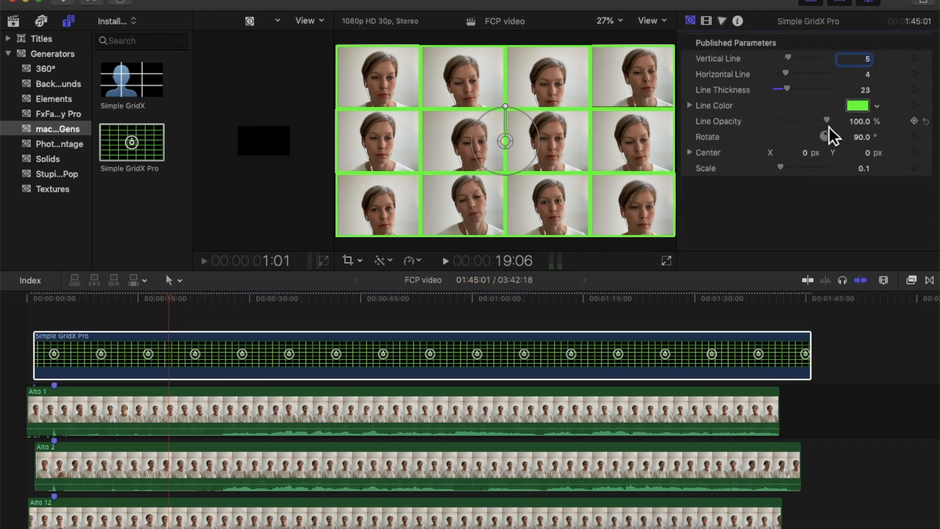
{"action": "left_click", "coordinate": [857, 106]}
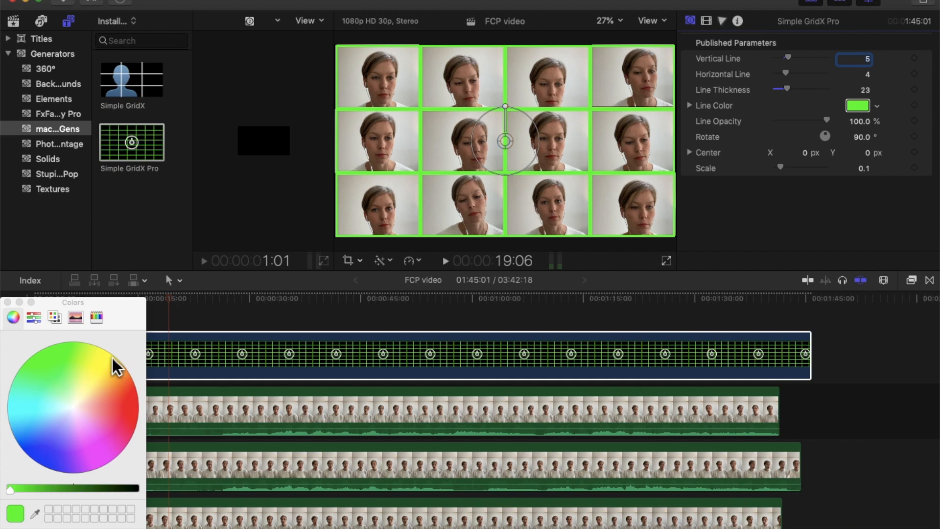
{"action": "left_click", "coordinate": [54, 317]}
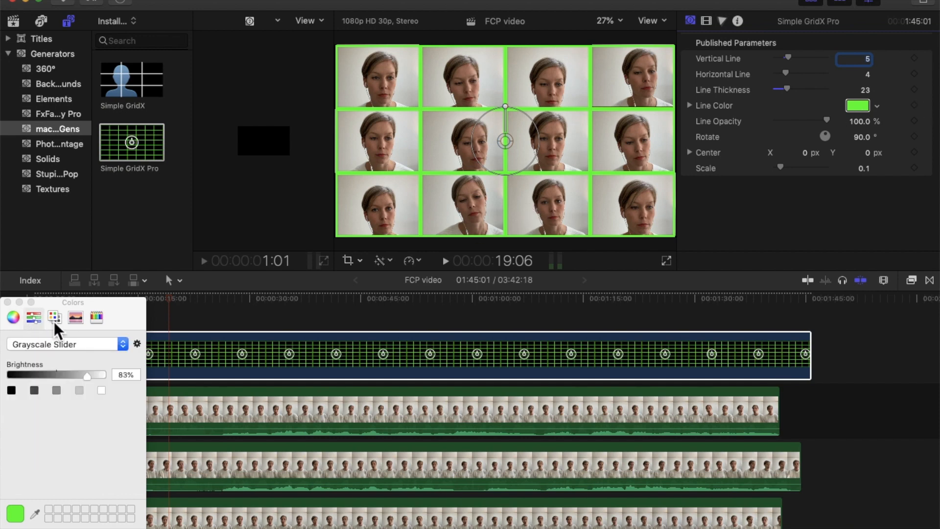
{"action": "left_click", "coordinate": [54, 317]}
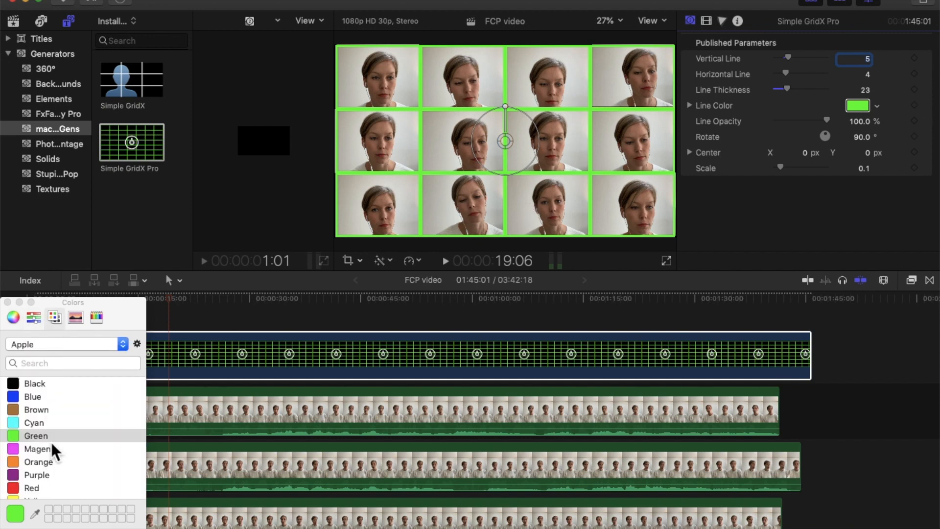
{"action": "scroll", "scroll_direction": "down", "scroll_amount": 3}
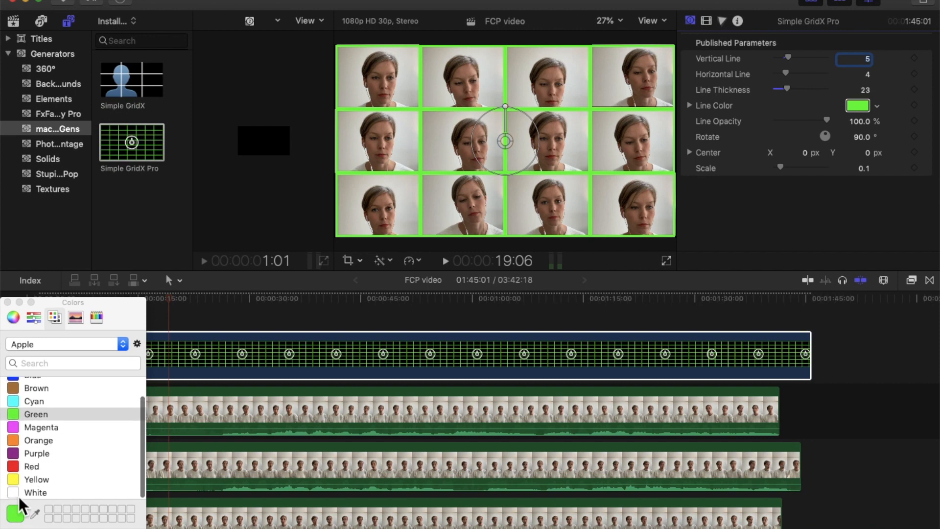
{"action": "left_click", "coordinate": [35, 492]}
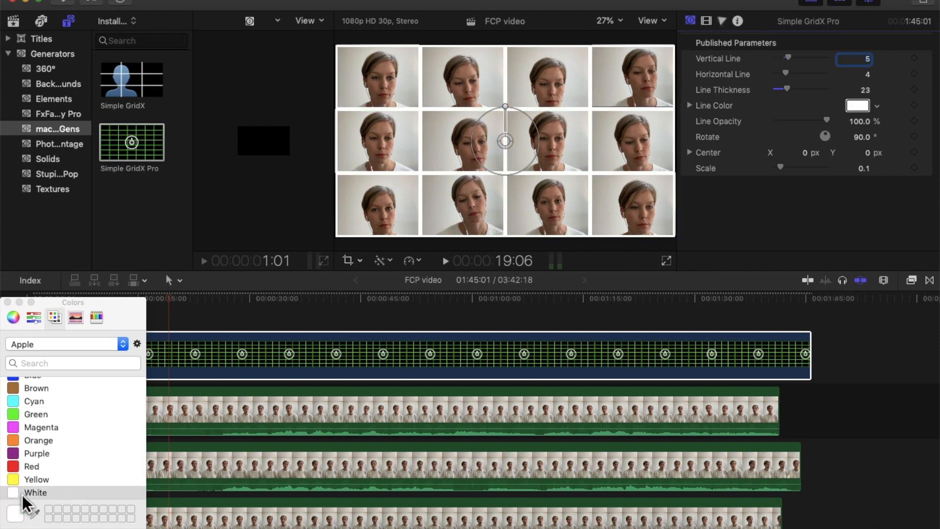
{"action": "scroll", "scroll_direction": "up", "scroll_amount": 3}
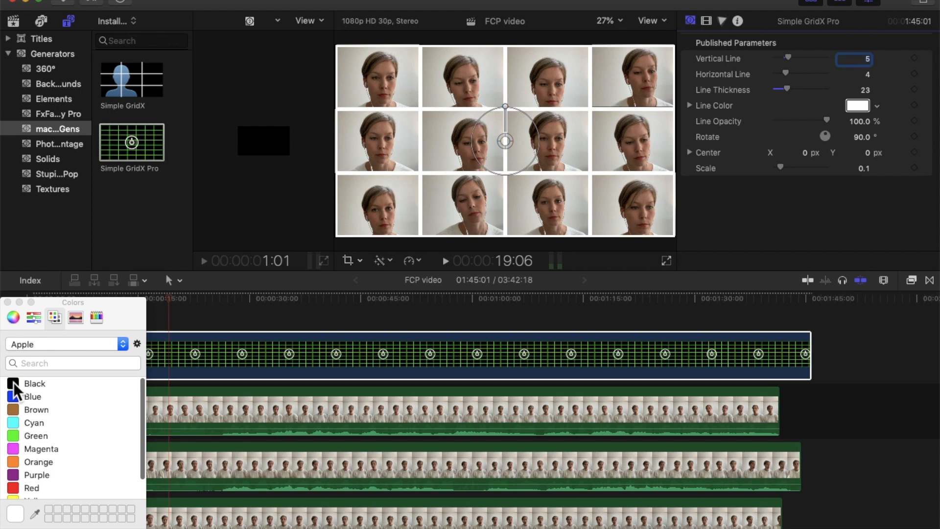
{"action": "left_click", "coordinate": [35, 383]}
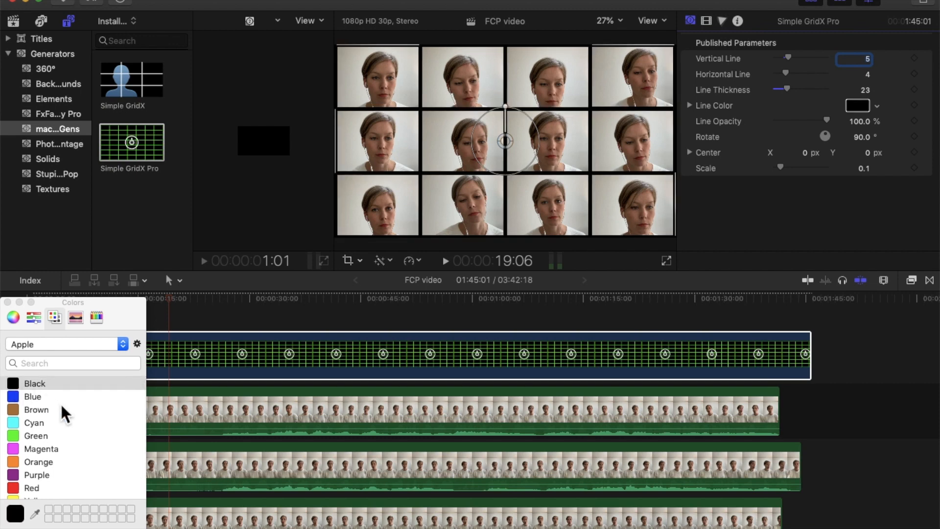
{"action": "mouse_move", "coordinate": [454, 175]}
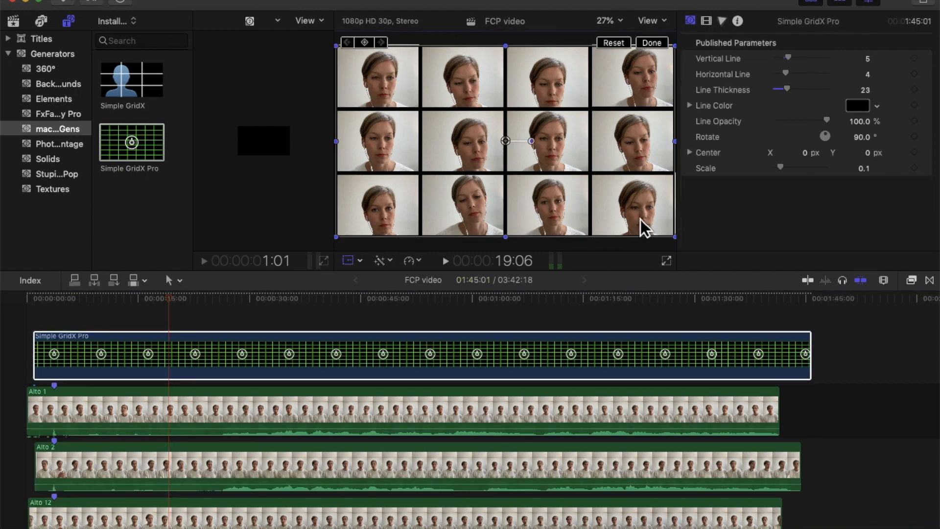
{"action": "mouse_move", "coordinate": [391, 80]}
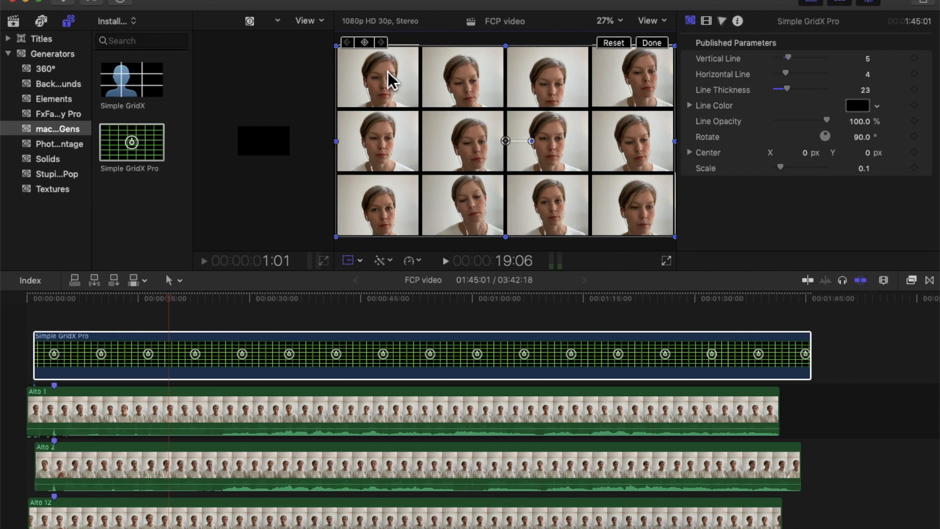
Step: Scroll the timeline, expand the title categories and show the Build In/Out titles
{"action": "scroll", "scroll_direction": "down", "scroll_amount": 3}
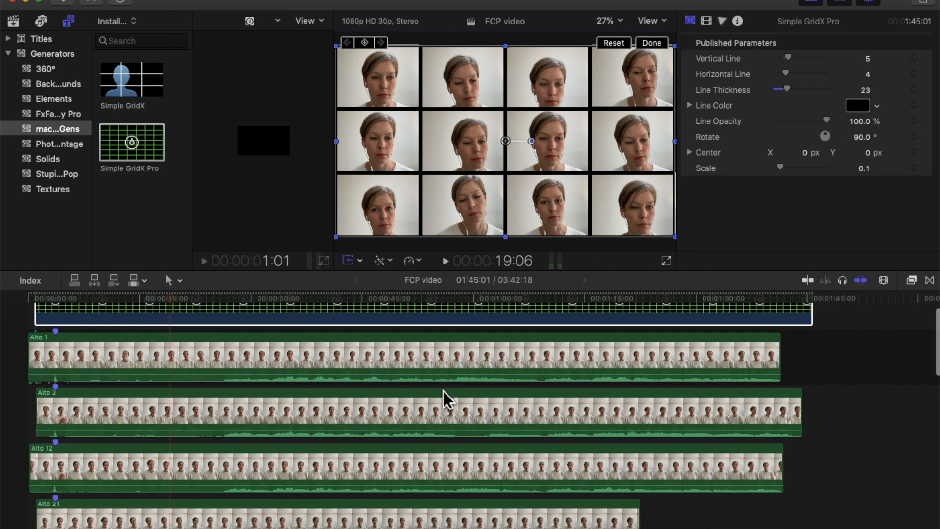
{"action": "scroll", "scroll_direction": "up", "scroll_amount": 3}
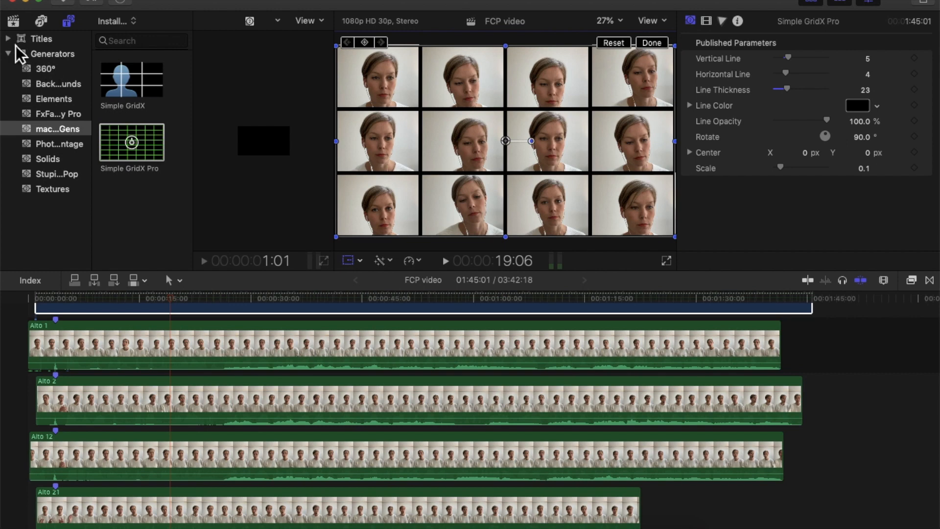
{"action": "left_click", "coordinate": [7, 39]}
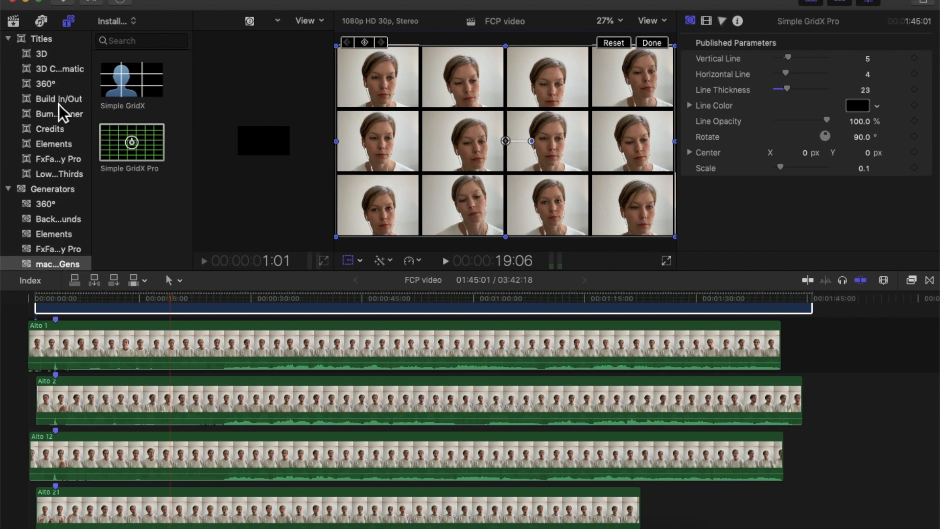
{"action": "left_click", "coordinate": [51, 128]}
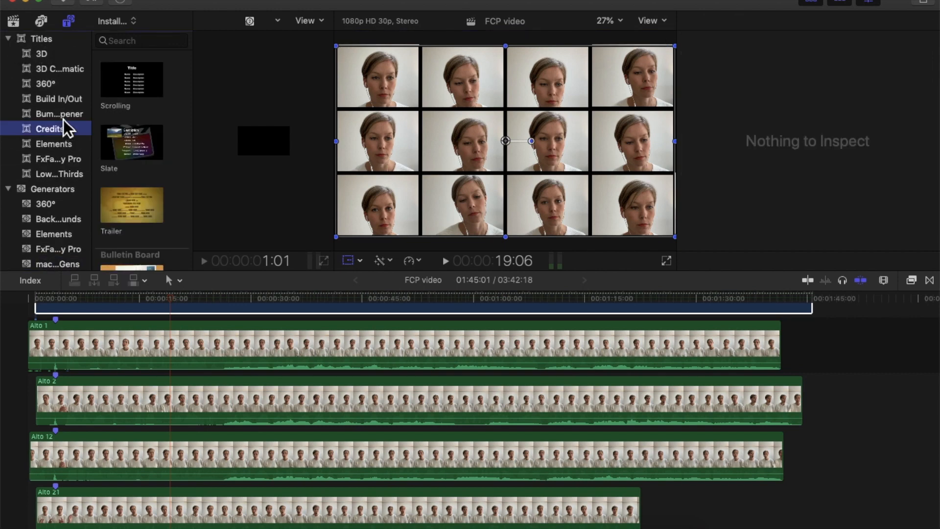
{"action": "left_click", "coordinate": [59, 99]}
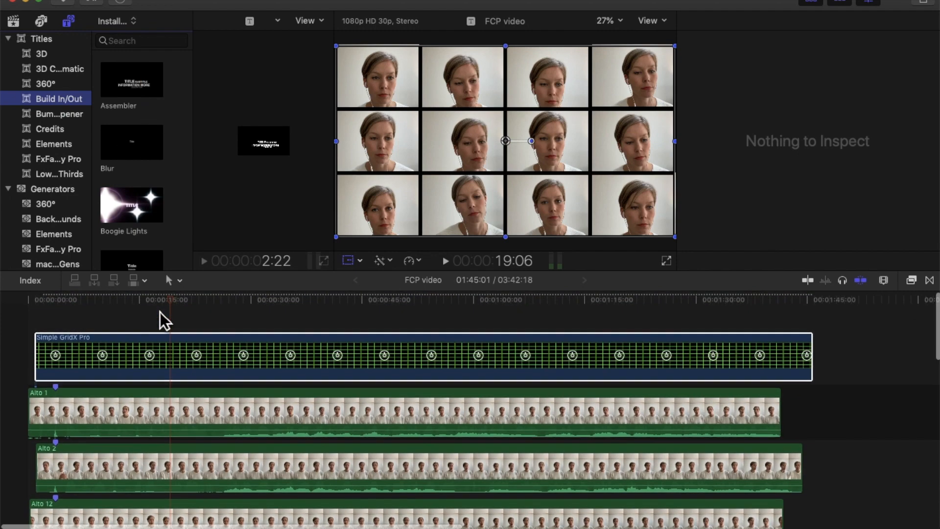
Step: Add the Assembler title at the start and replace its placeholder text with 'Virtual' and 'choir'
{"action": "left_click", "coordinate": [131, 80]}
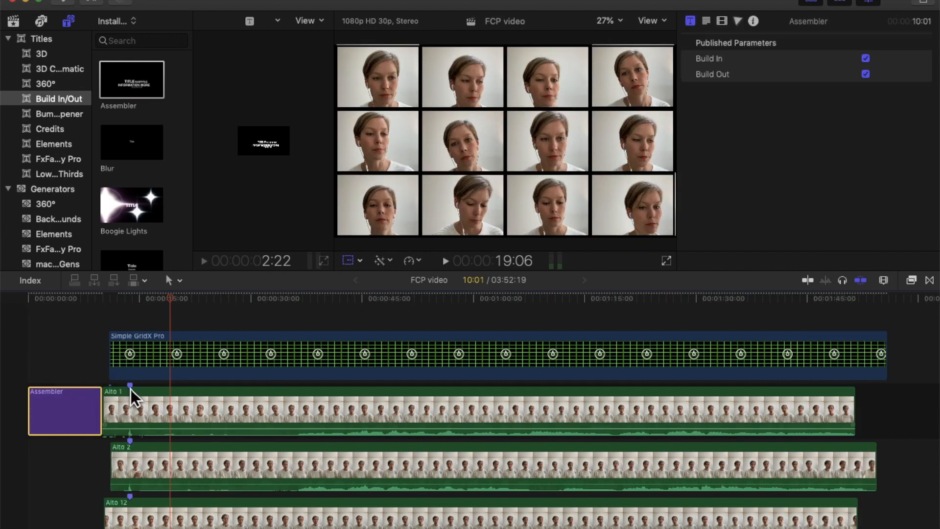
{"action": "mouse_move", "coordinate": [66, 416]}
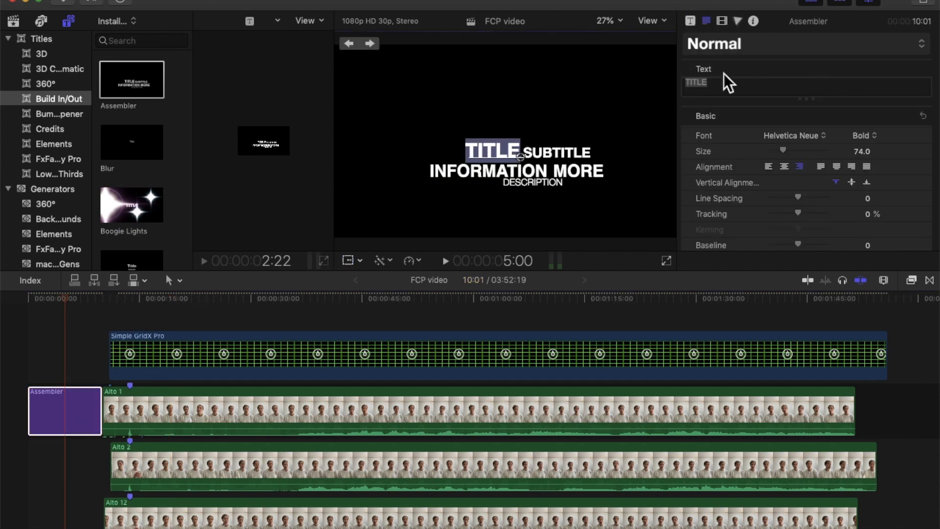
{"action": "triple_click", "coordinate": [695, 82]}
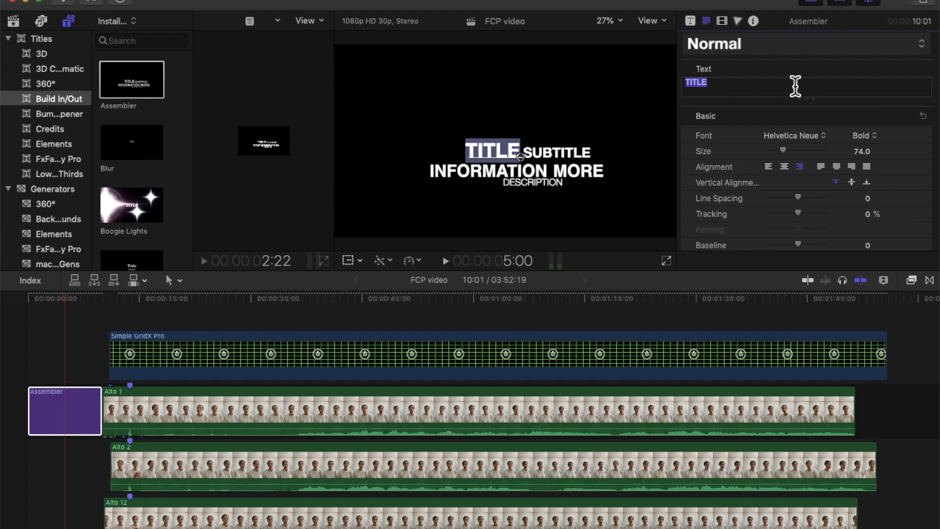
{"action": "type", "text": "v"}
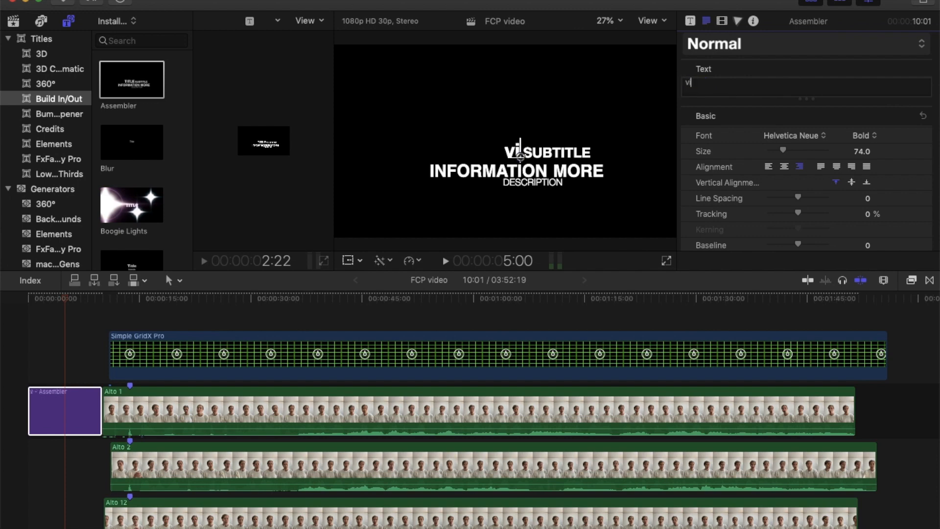
{"action": "type", "text": "irtual"}
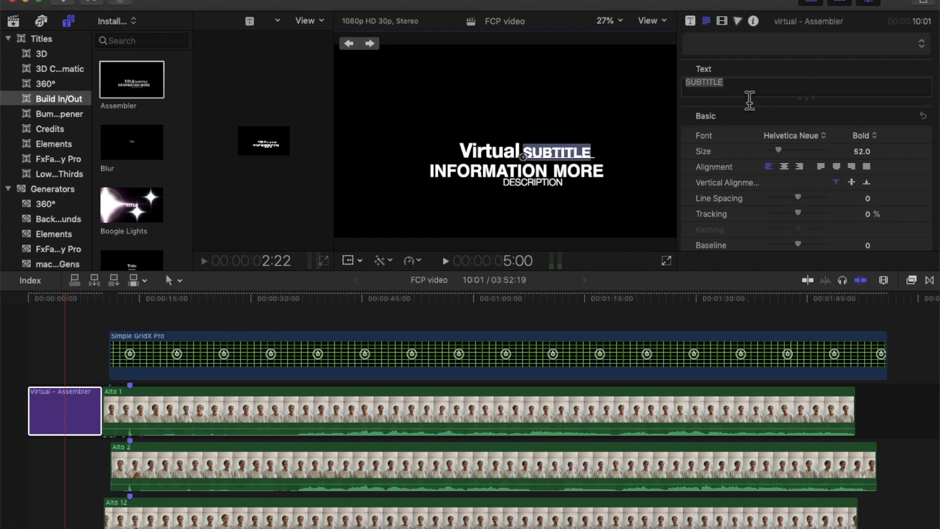
{"action": "type", "text": "choir"}
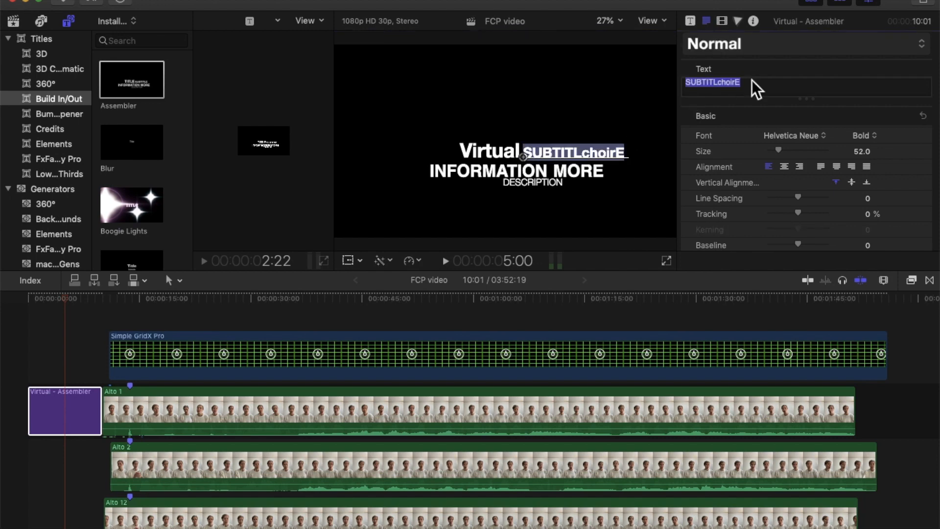
{"action": "type", "text": "choir"}
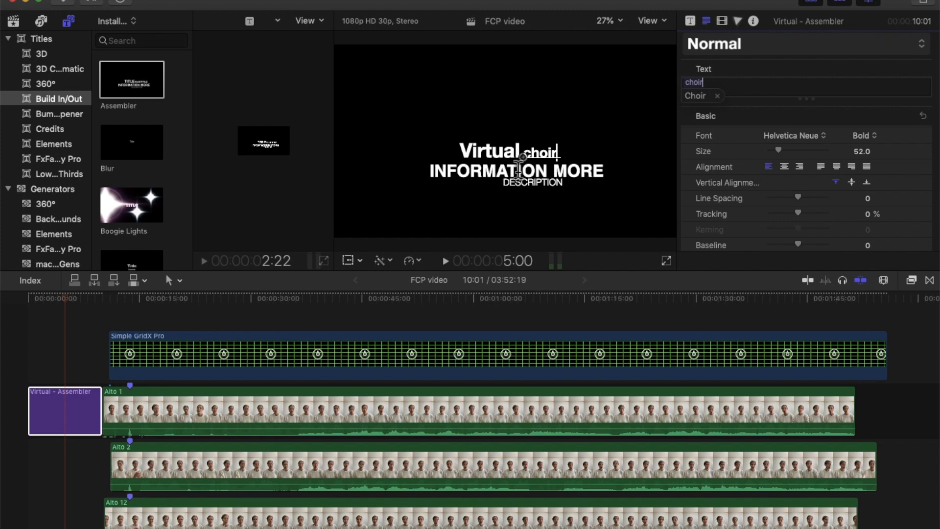
{"action": "mouse_move", "coordinate": [96, 411]}
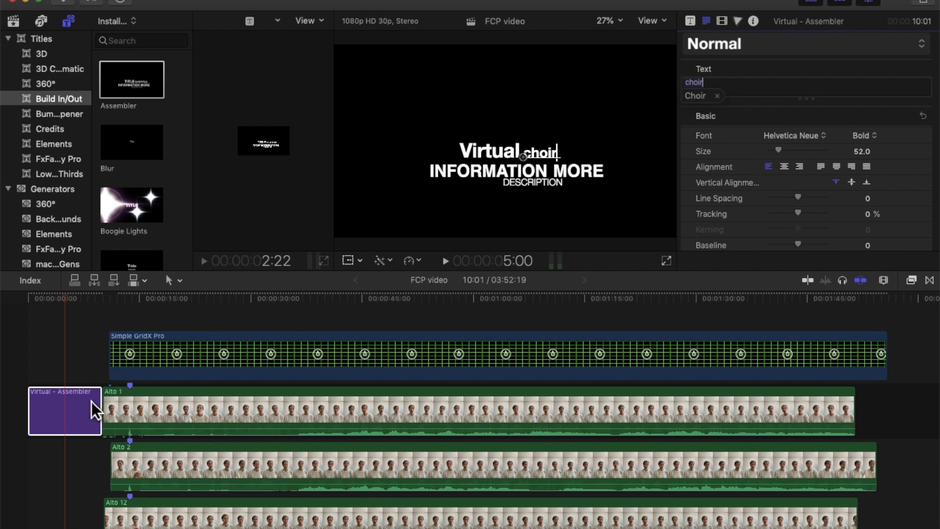
{"action": "mouse_move", "coordinate": [158, 401]}
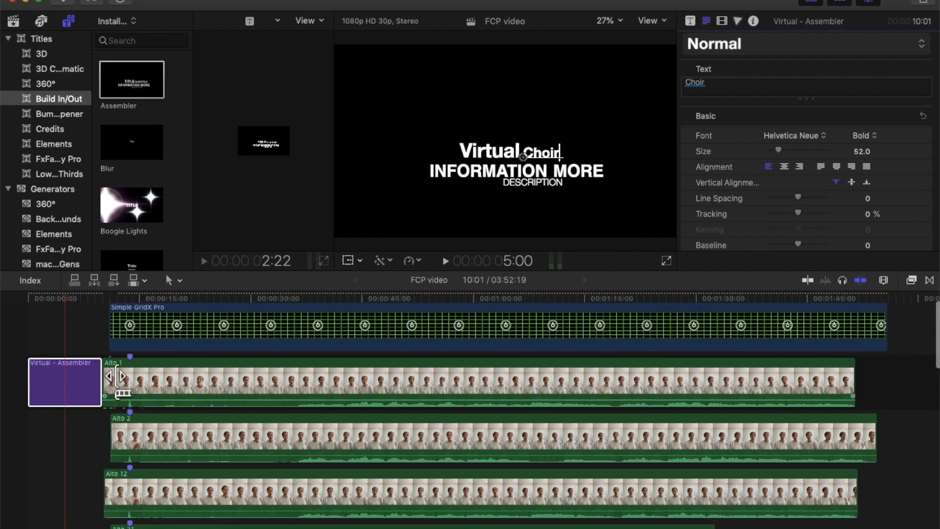
Step: Select the Alto 1 clip and then a spot in the timeline to shift its start
{"action": "left_click", "coordinate": [695, 82]}
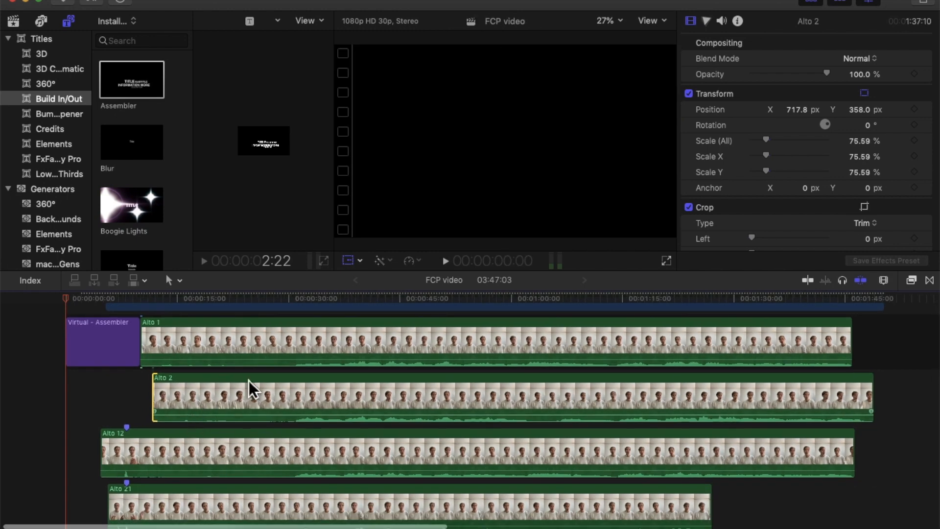
{"action": "mouse_move", "coordinate": [310, 451]}
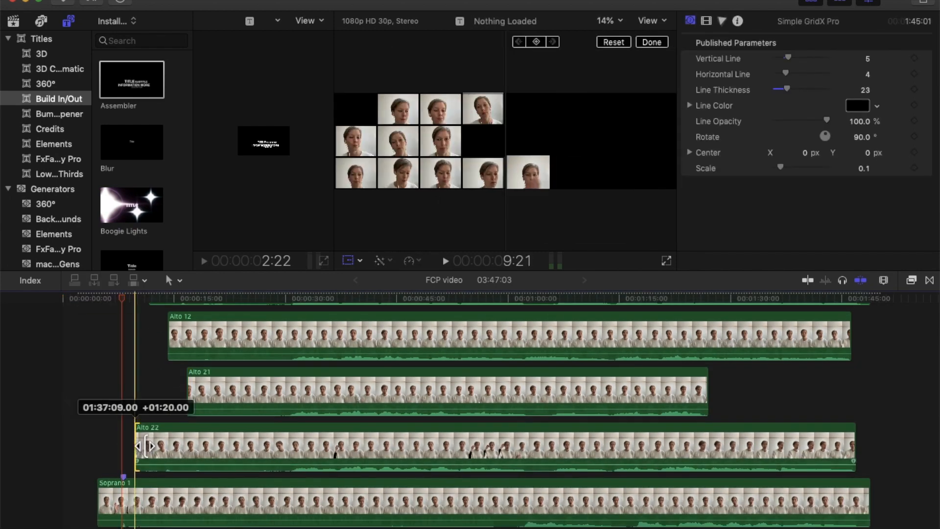
{"action": "left_click", "coordinate": [479, 446]}
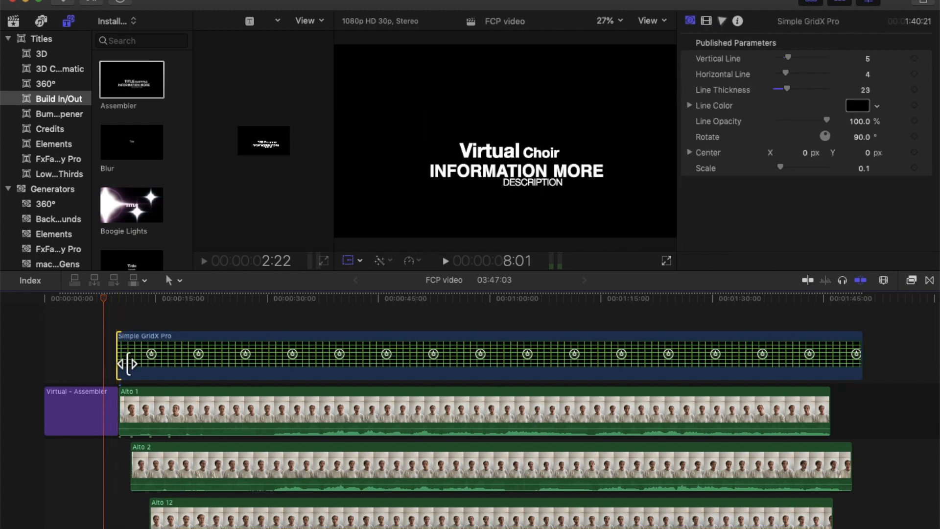
Step: Return to the opening title, play the edit from the beginning, then skip near the end
{"action": "left_click", "coordinate": [72, 298]}
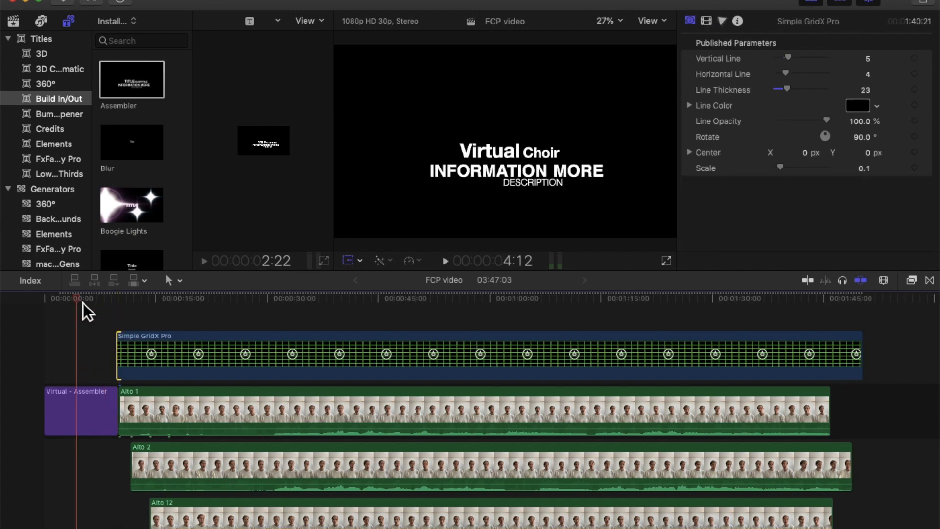
{"action": "left_click", "coordinate": [445, 261]}
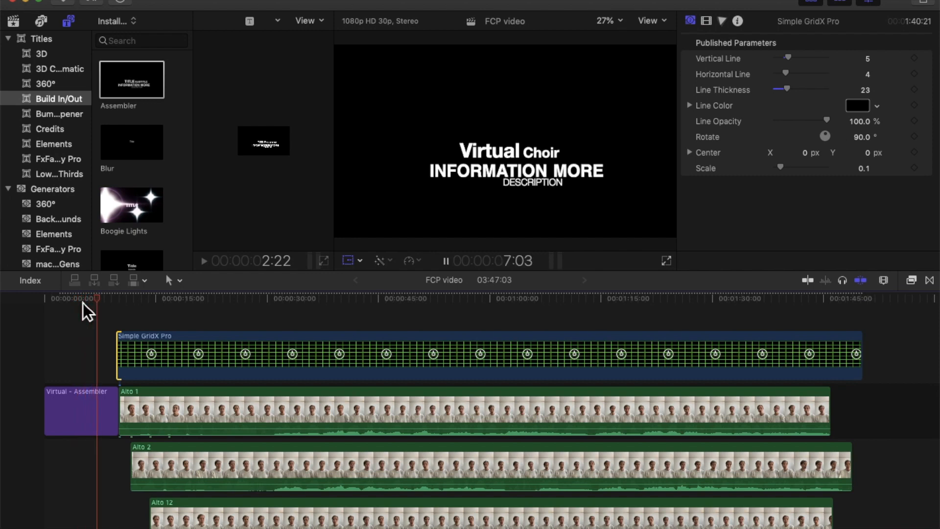
{"action": "scroll", "scroll_direction": "down", "scroll_amount": 3}
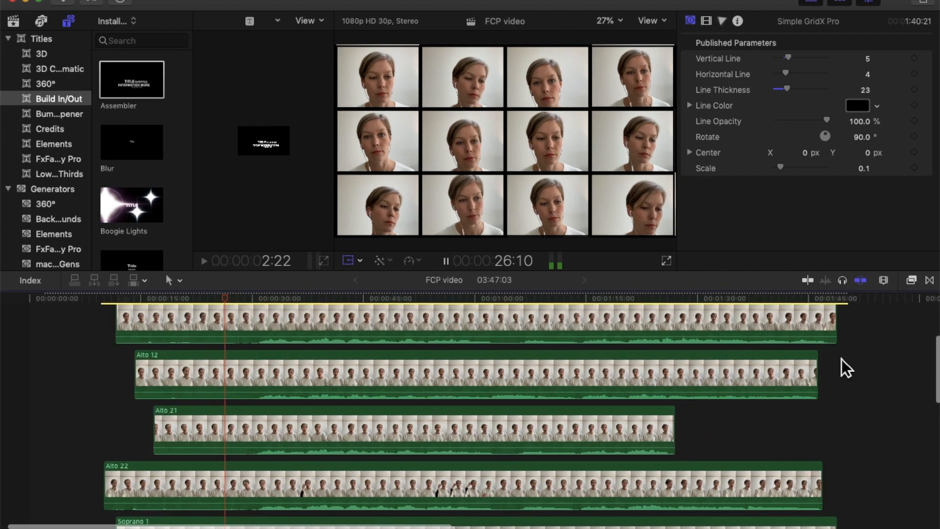
{"action": "left_click", "coordinate": [777, 305]}
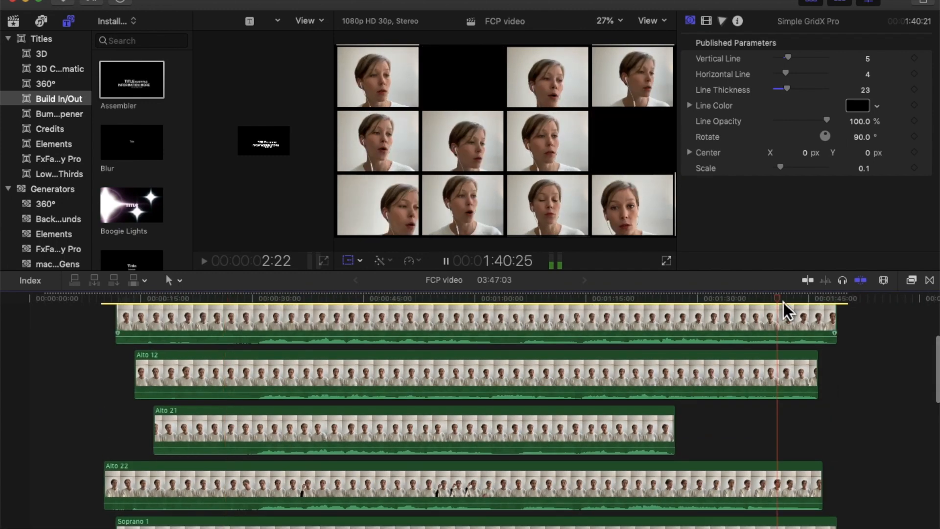